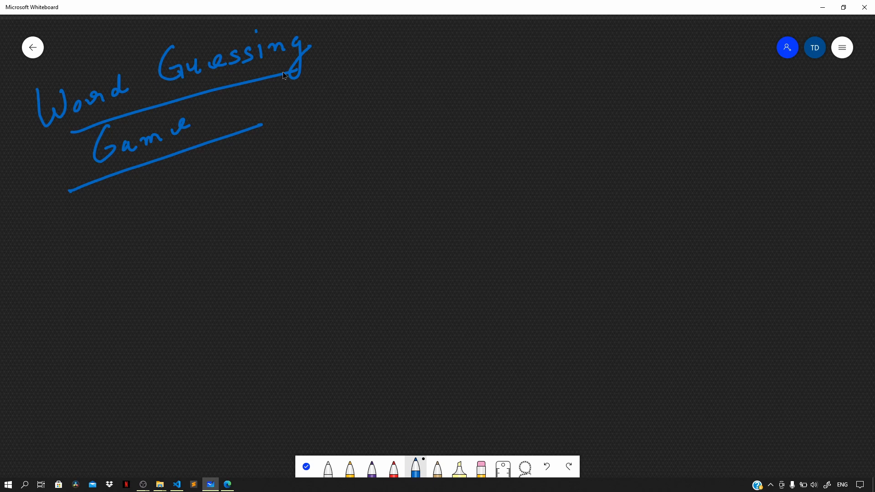
# - Write a sample word with blanks below the Word Guessing Game title, then switch to VS Code
pyautogui.moveTo(73, 265); pyautogui.dragTo(87, 332)
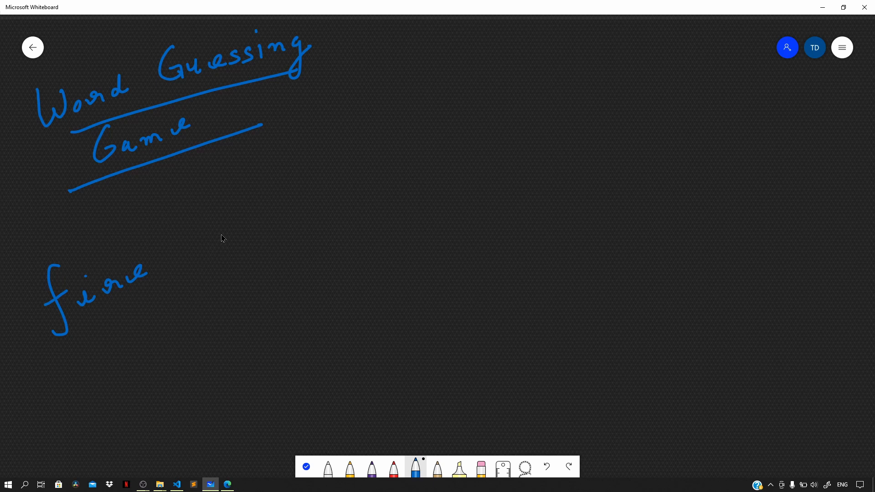
pyautogui.moveTo(219, 242)
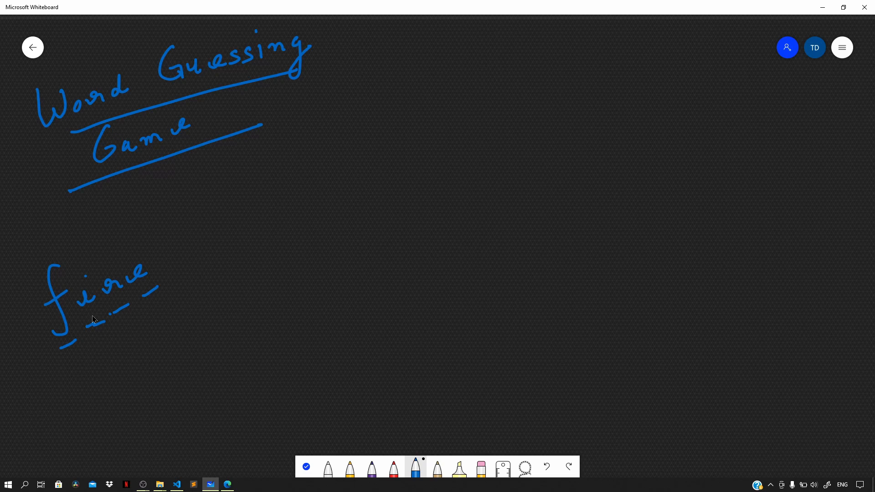
pyautogui.click(177, 485)
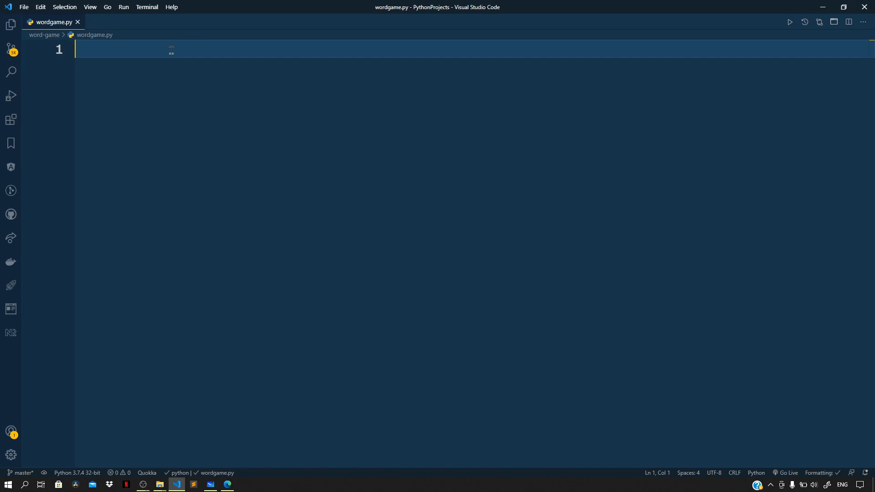
# - Import random and start a words list with 'programming', 'tiger', 'lamp', 'television'
pyautogui.write('i')
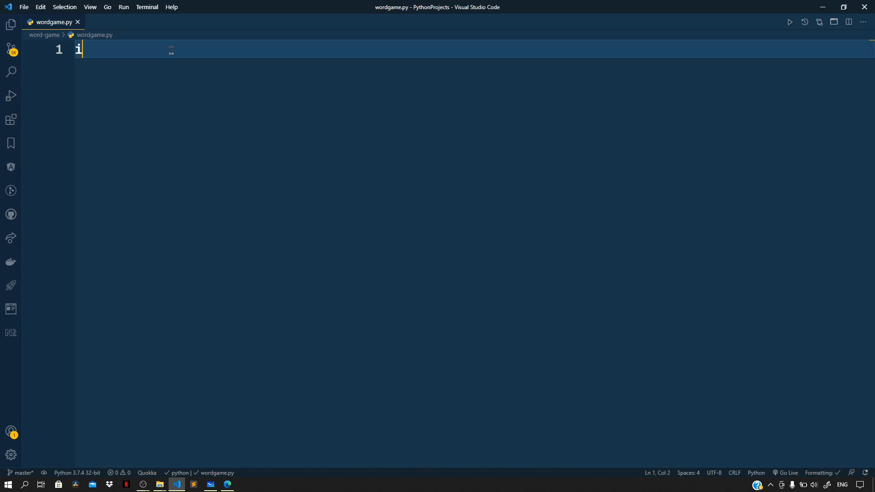
pyautogui.write('import random')
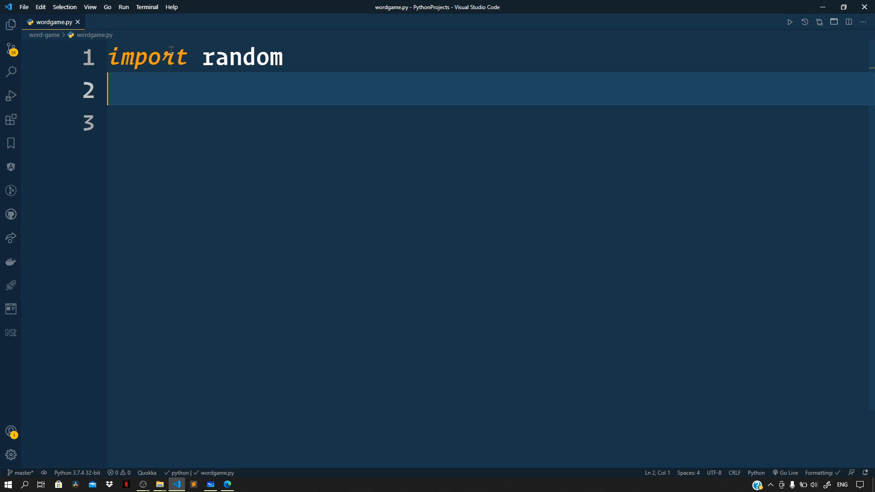
pyautogui.write('words =')
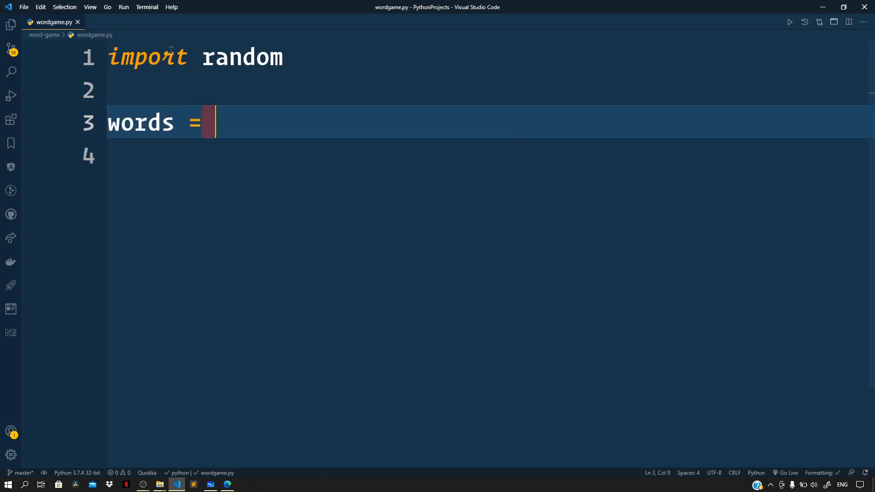
pyautogui.write("['programming']")
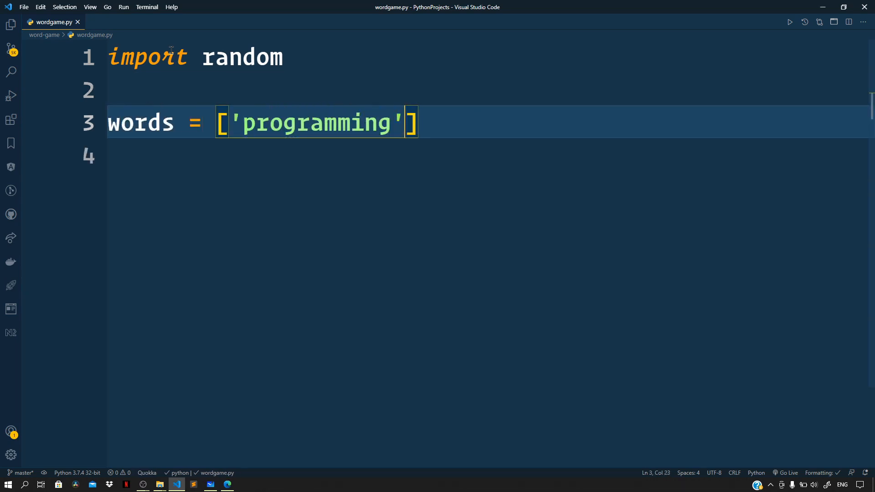
pyautogui.write(",'tiger'")
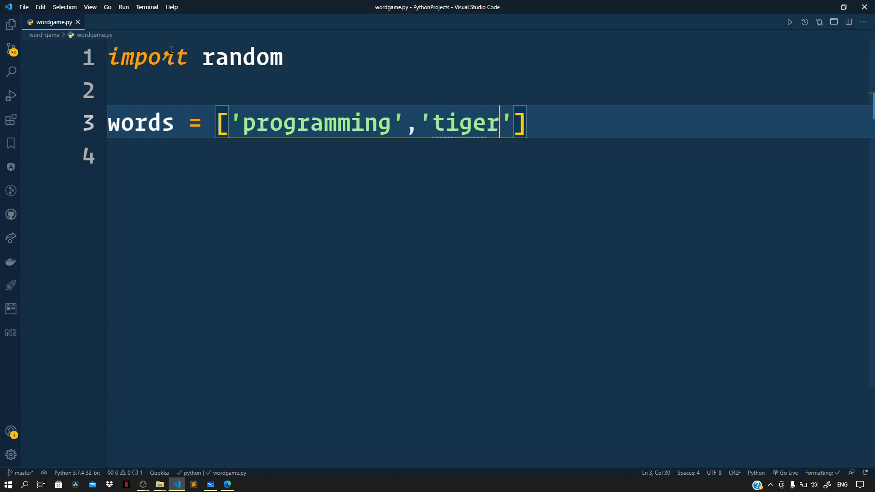
pyautogui.write(",''")
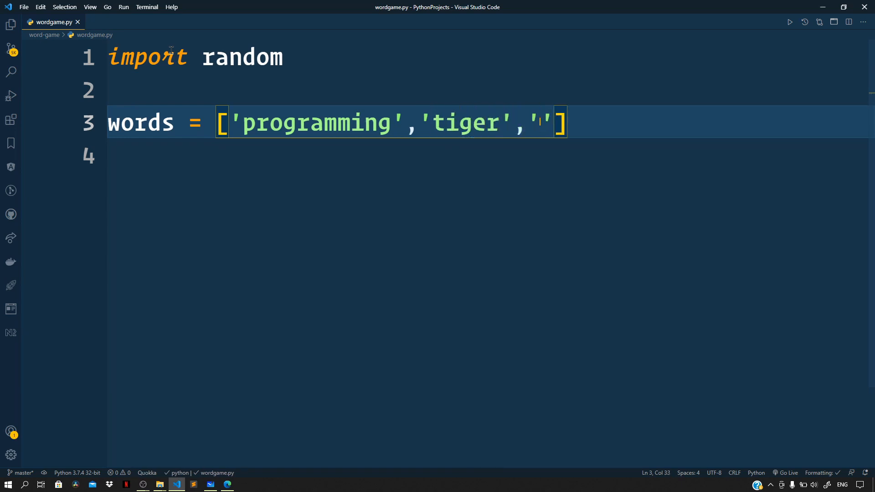
pyautogui.write("lamp','te")
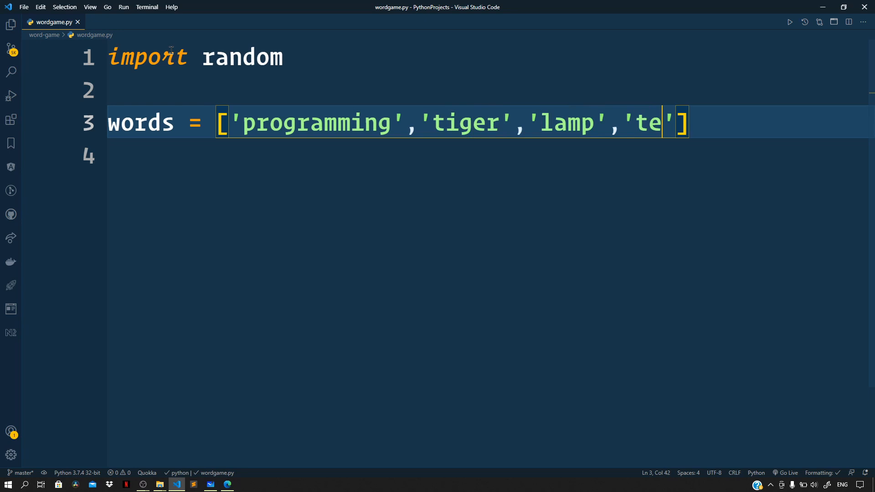
# - Extend the list with 'laptop', 'water', 'microscope', 'doctor', 'youtube', 'projects'
pyautogui.write('levision')
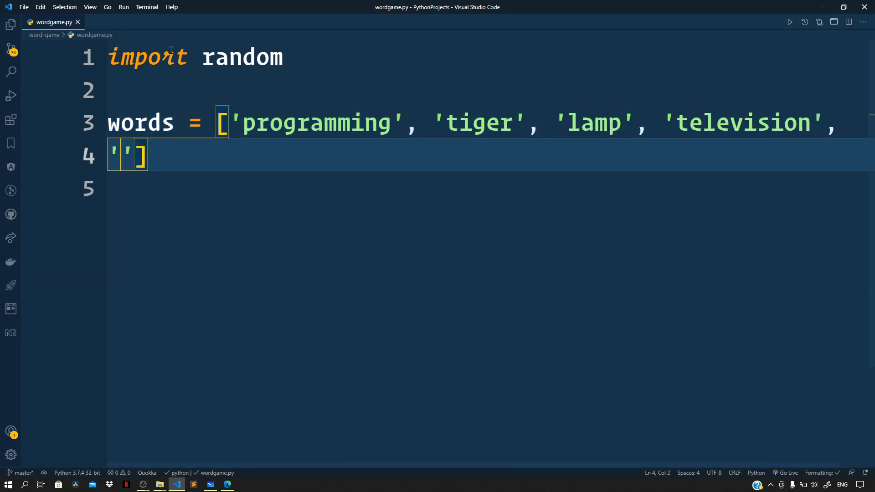
pyautogui.write('laptop')
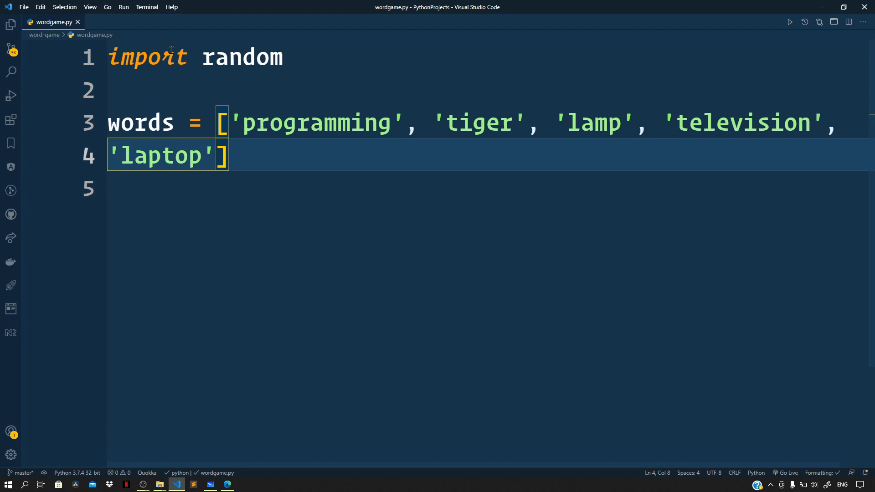
pyautogui.write(',')
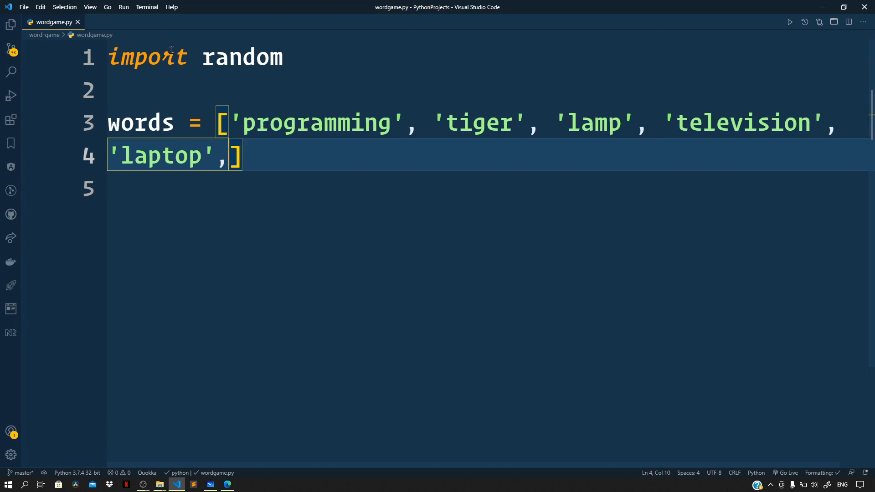
pyautogui.write("'water',")
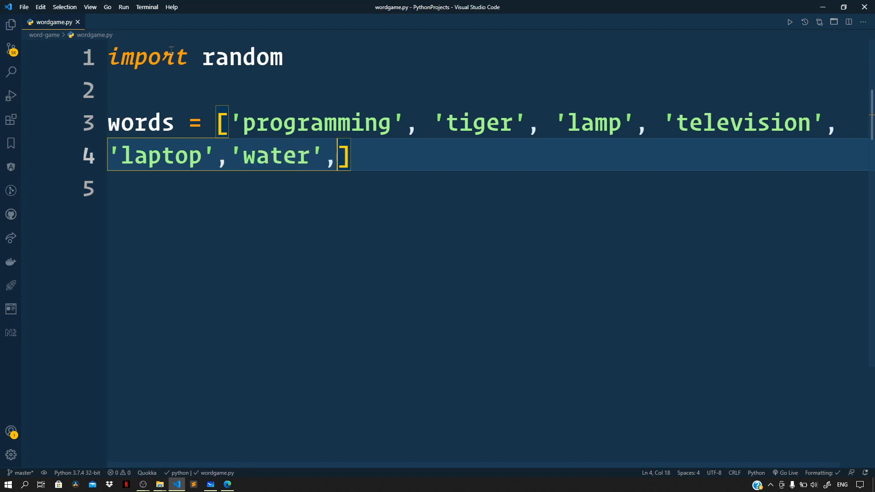
pyautogui.write("'micrsc'")
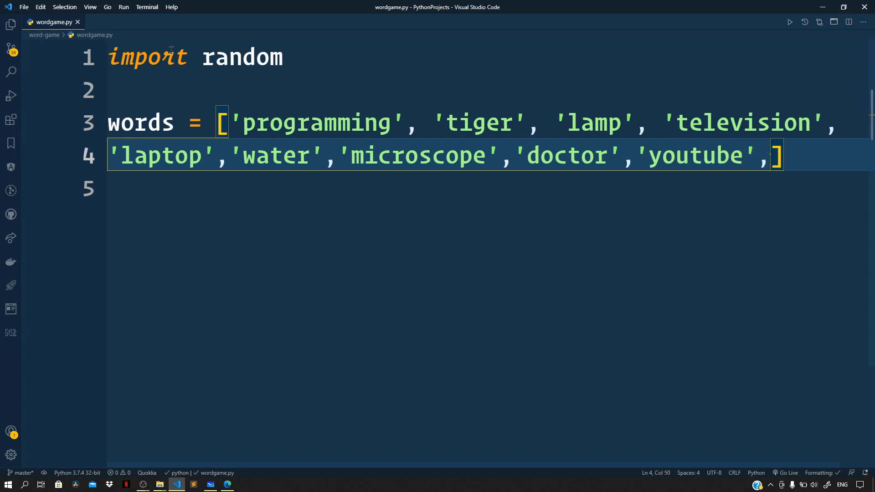
pyautogui.write("'")
pyautogui.write('rab')
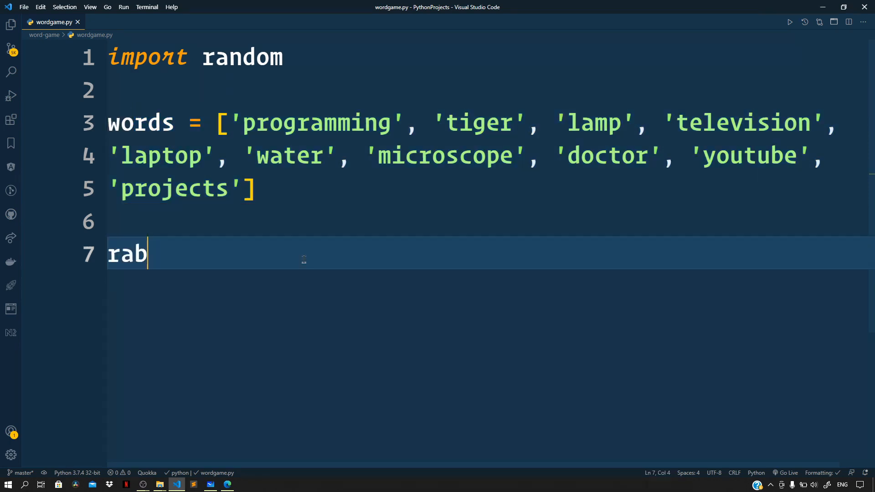
# - Assign random_word = random.choice(words)
pyautogui.write('random.choi')
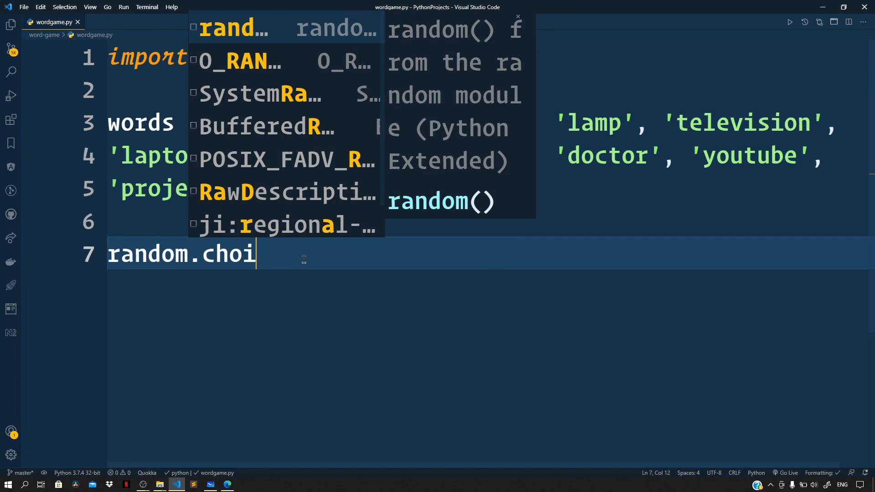
pyautogui.write('ce()')
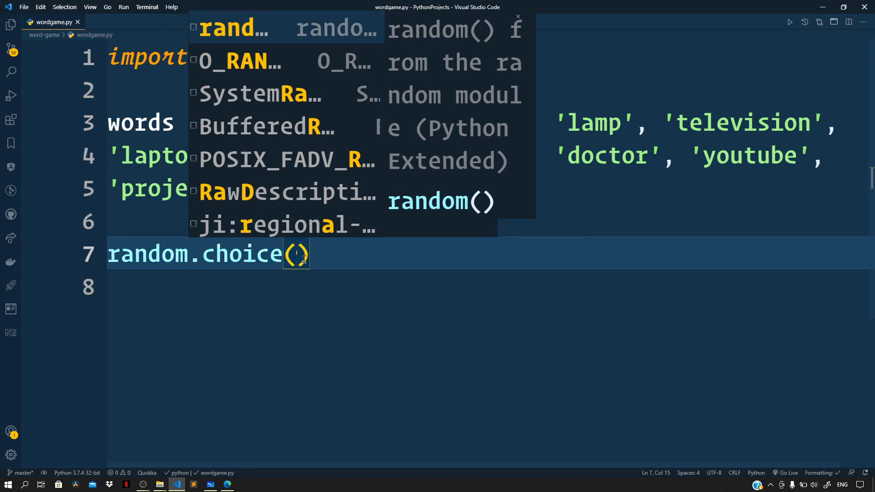
pyautogui.write('words')
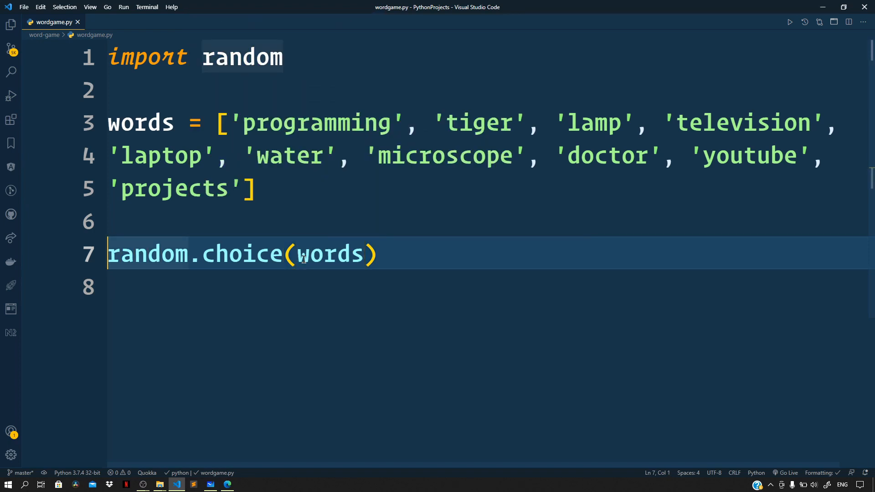
pyautogui.write('random_word =')
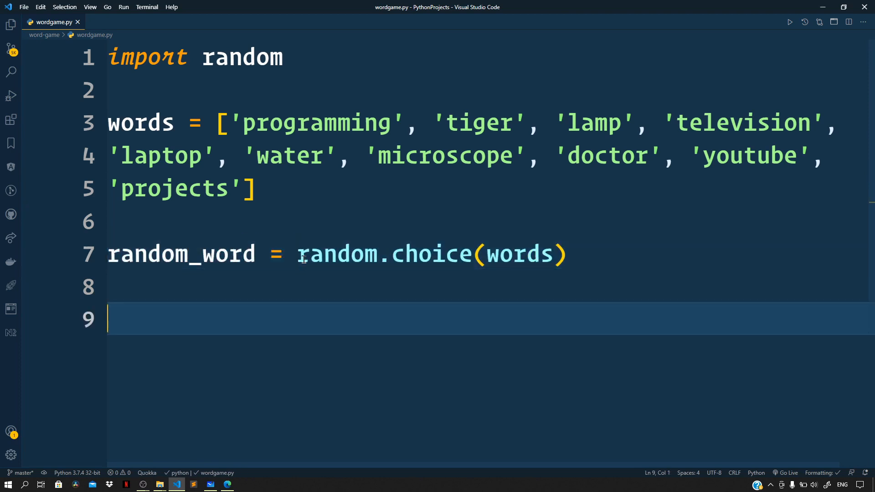
# - Print a '*********** WORD GUESSING GAME ***********' banner line
pyautogui.write("print('*********** WORD G'")
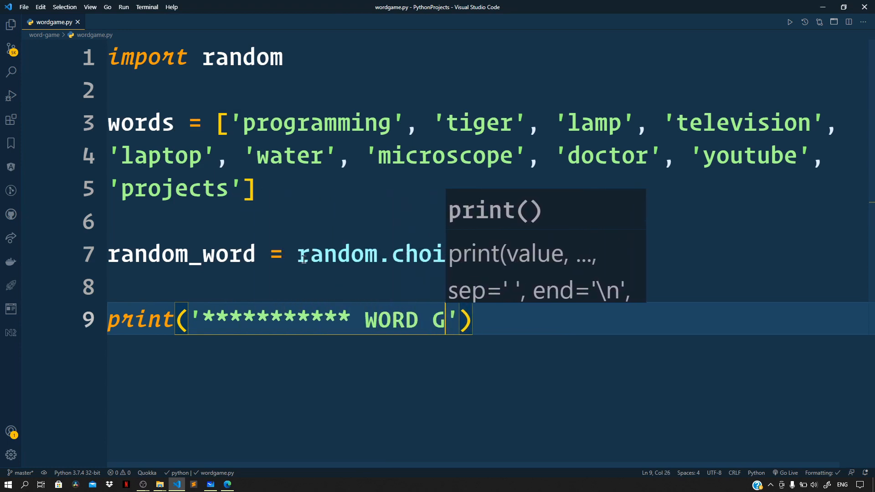
pyautogui.write('UESSING GAME ***********')
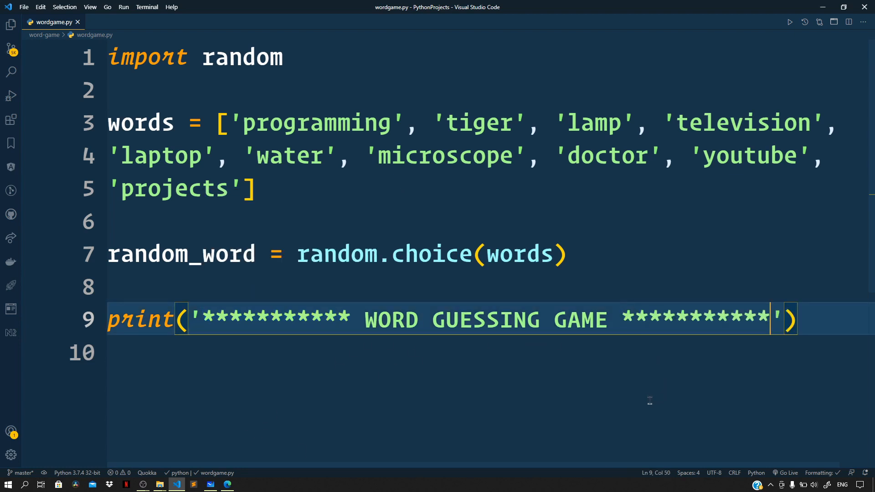
pyautogui.press('Enter')
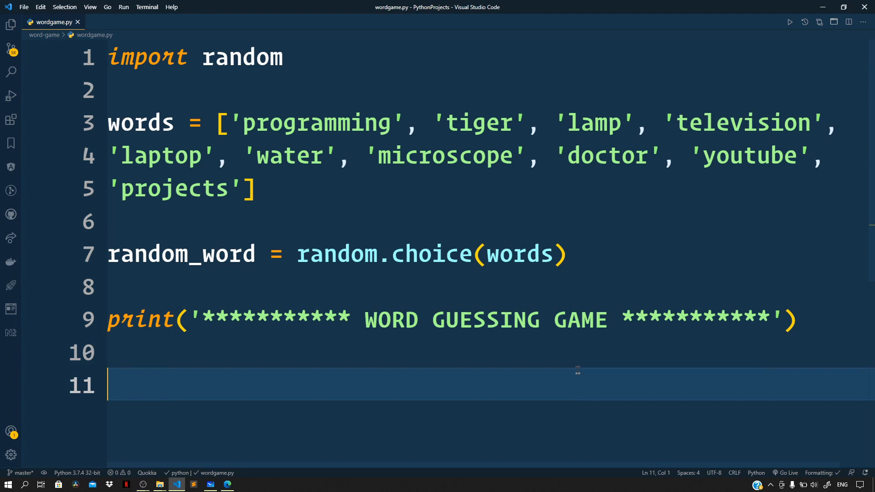
# - Initialise user_guesses = '' and chances = 10
pyautogui.write('user_guess')
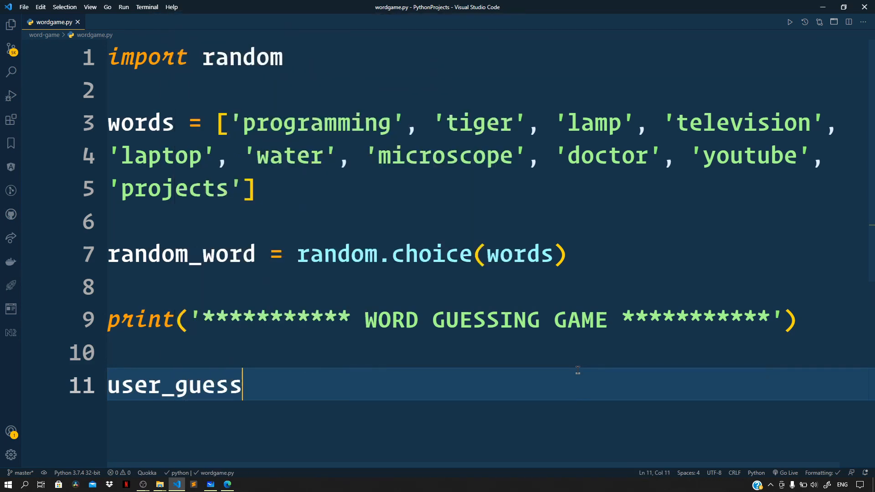
pyautogui.write('es')
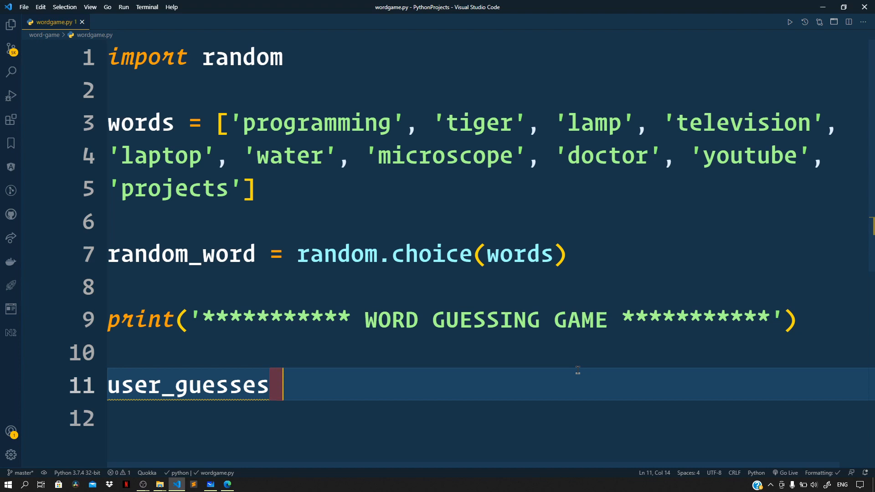
pyautogui.write("= ''")
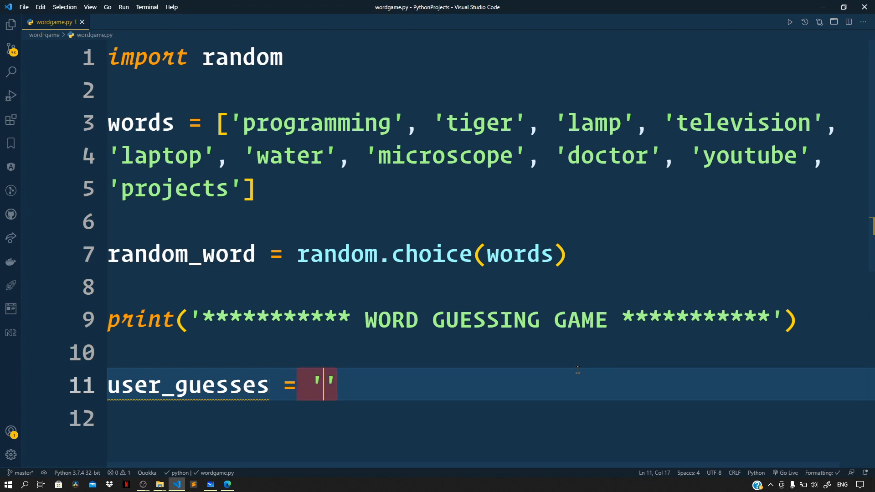
pyautogui.press('Enter')
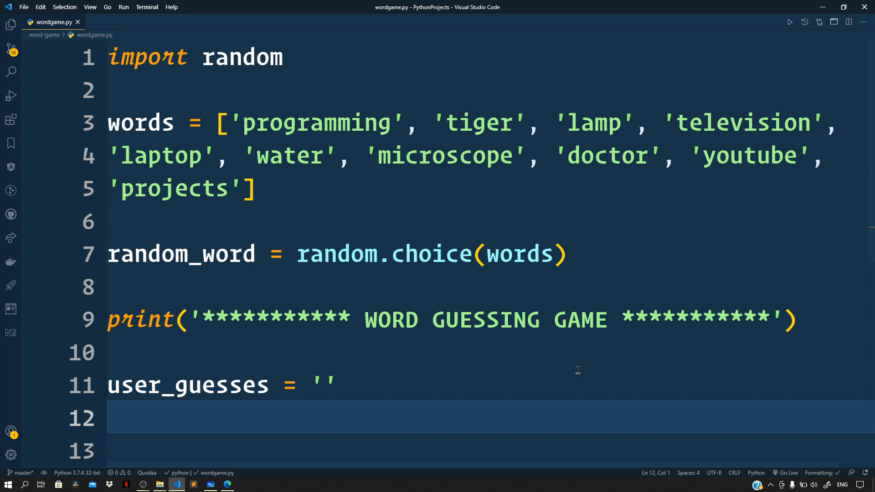
pyautogui.write('cha')
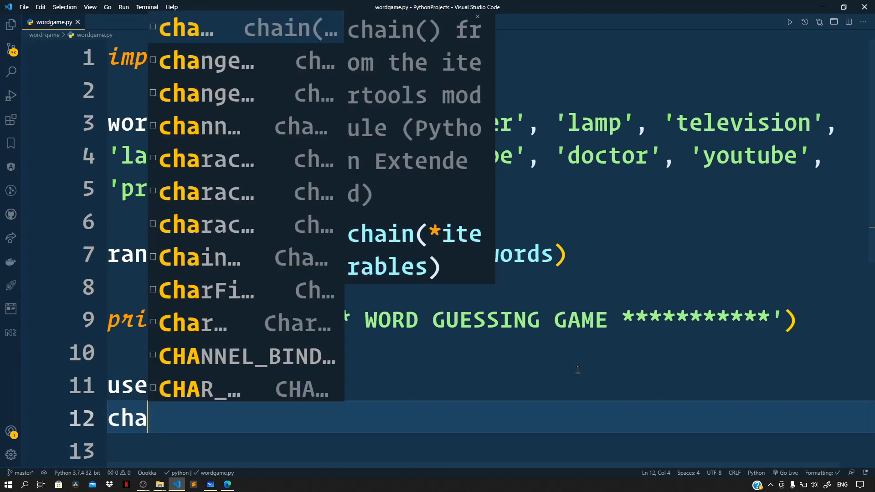
pyautogui.write('nces = 10')
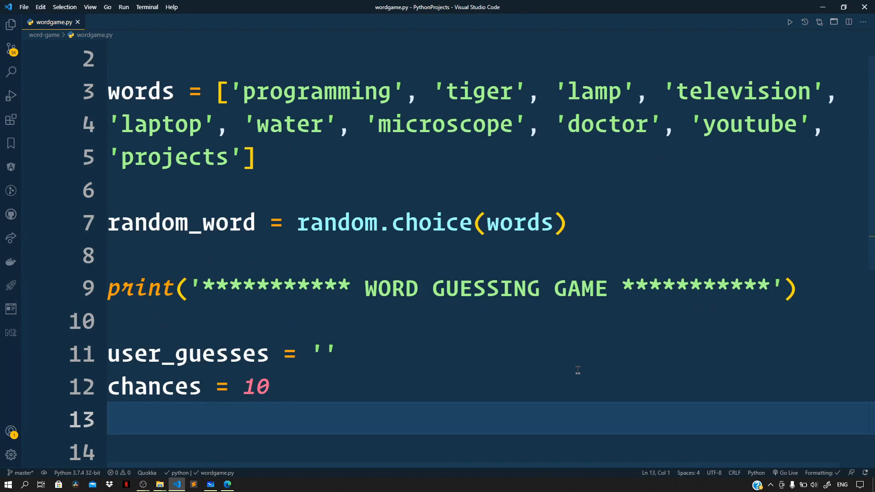
# - Start a while chances > 0 loop that resets wrong_guesses = 0 each round
pyautogui.write('w')
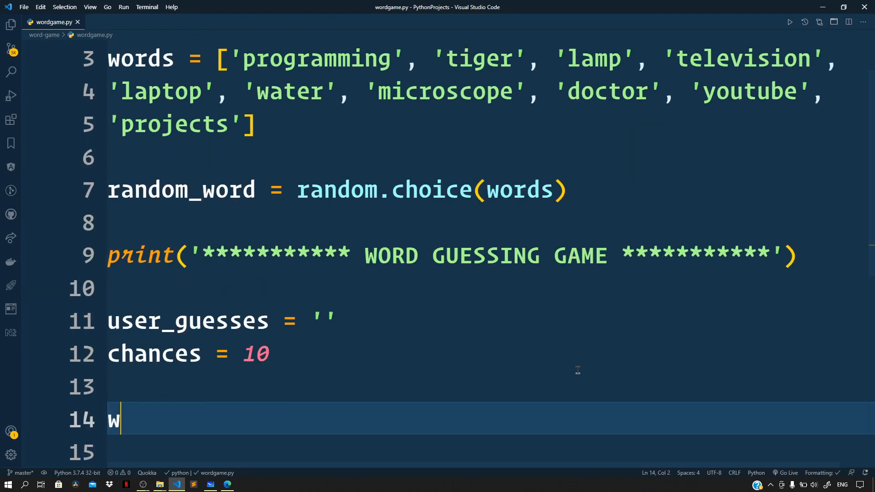
pyautogui.write('hile chances > 0:')
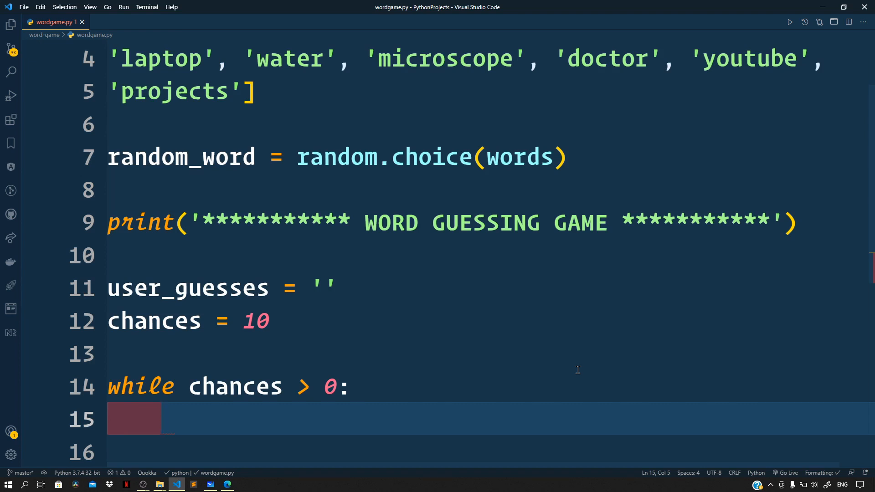
pyautogui.write('wron')
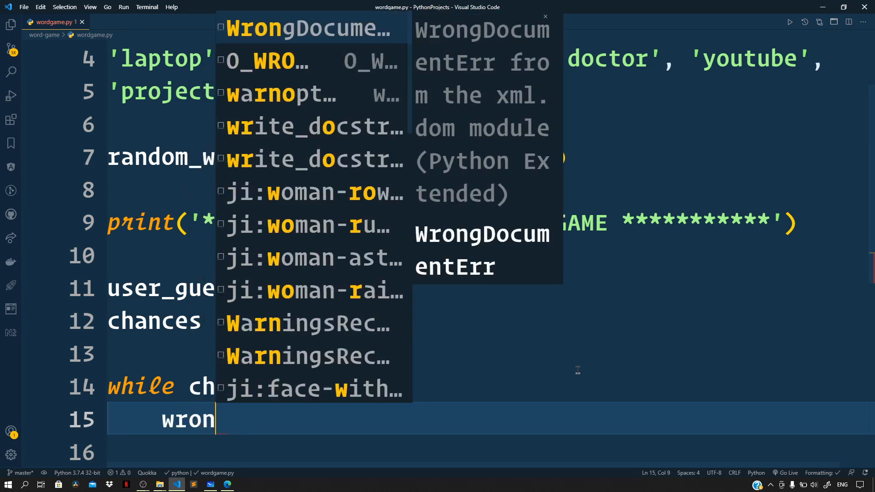
pyautogui.write('g_guesses = 0')
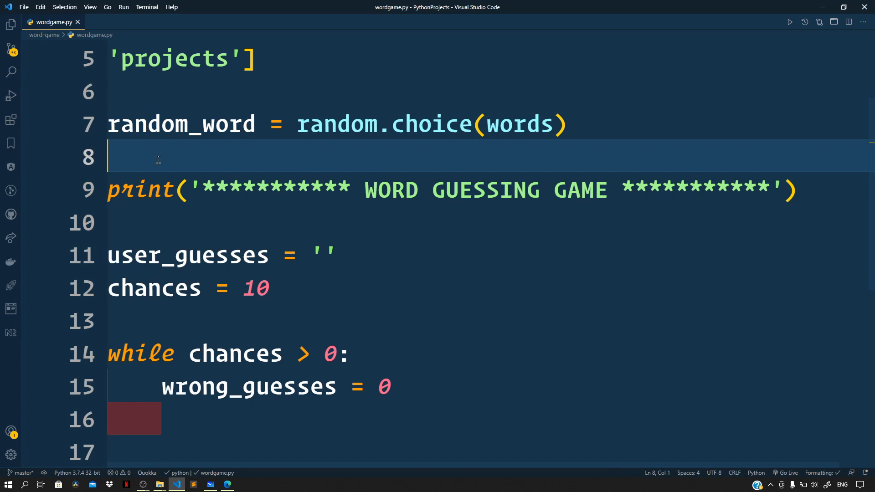
# - Print 'our random word' with random_word and start a for character in random_word loop
pyautogui.write("print('R')")
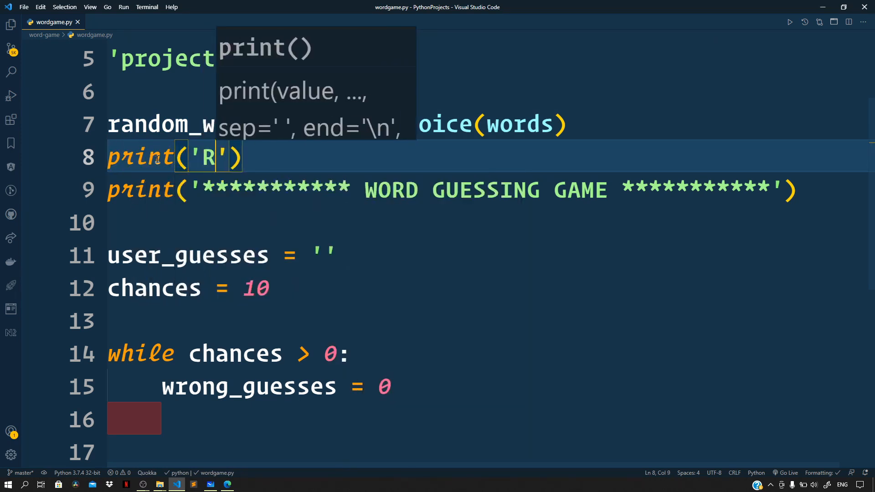
pyautogui.write('our random')
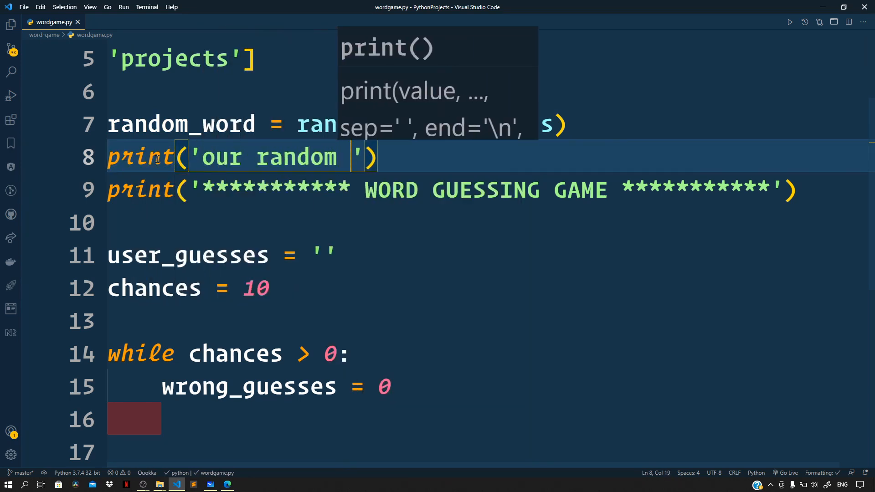
pyautogui.write("word', random_word")
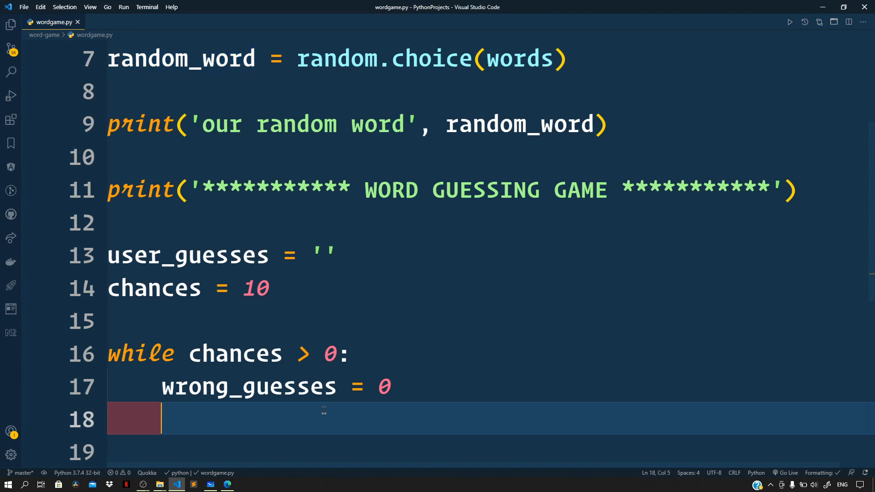
pyautogui.write('for ch')
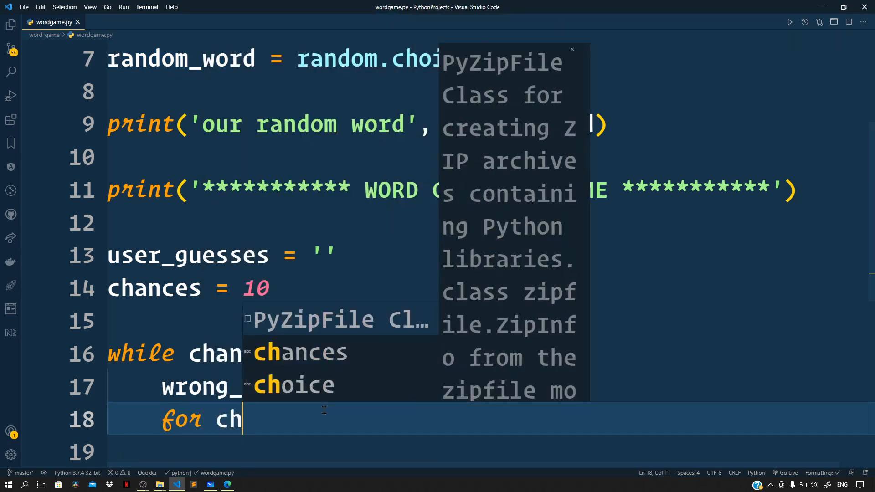
pyautogui.write('aracter in random_word:')
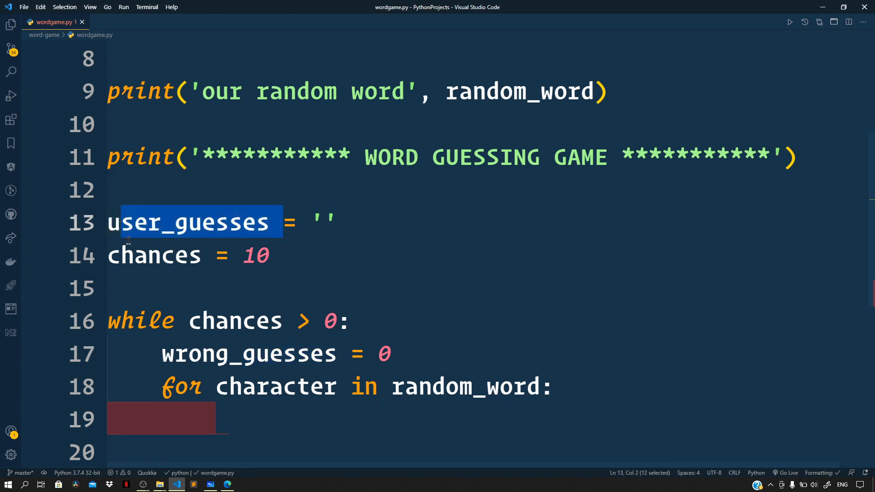
pyautogui.moveTo(235, 321)
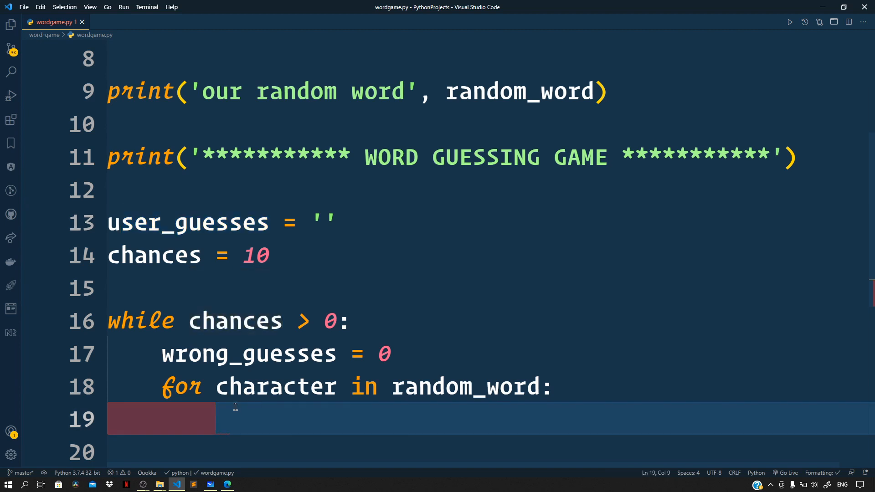
# - If the character is in user_guesses, print a correct guess f-string with the character
pyautogui.write('if character')
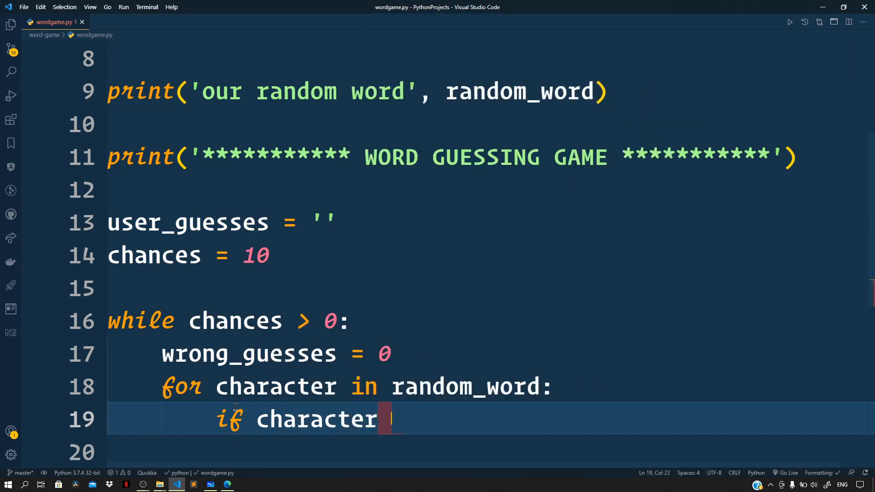
pyautogui.write('in user')
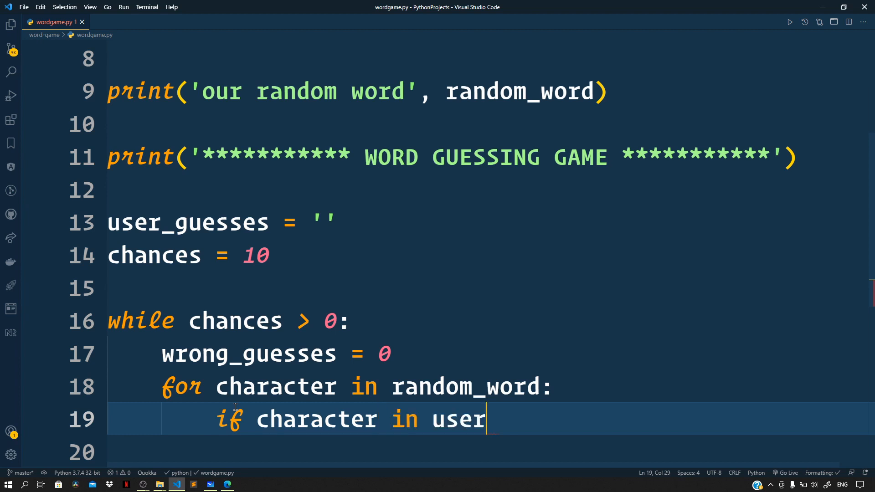
pyautogui.write('_guesses:')
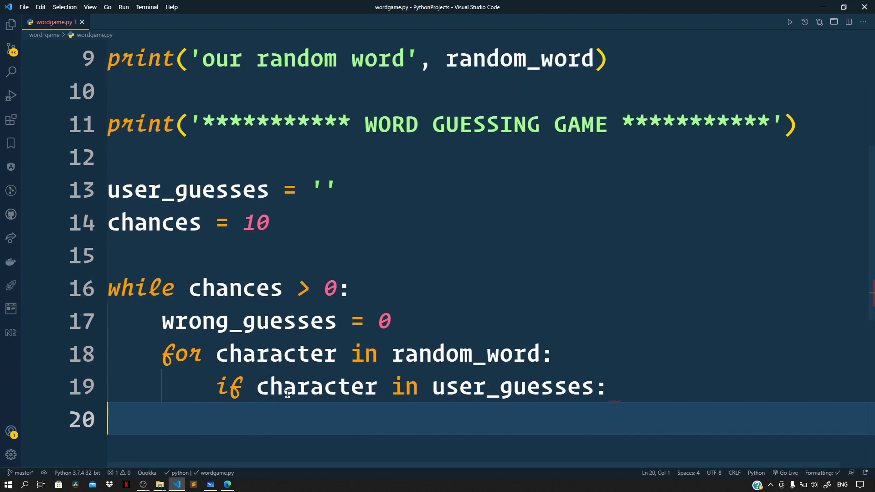
pyautogui.doubleClick(315, 387)
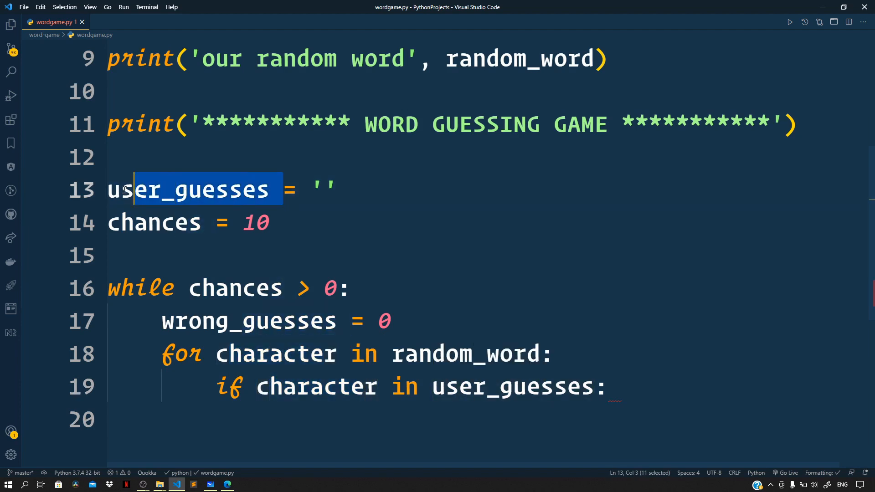
pyautogui.click(617, 386)
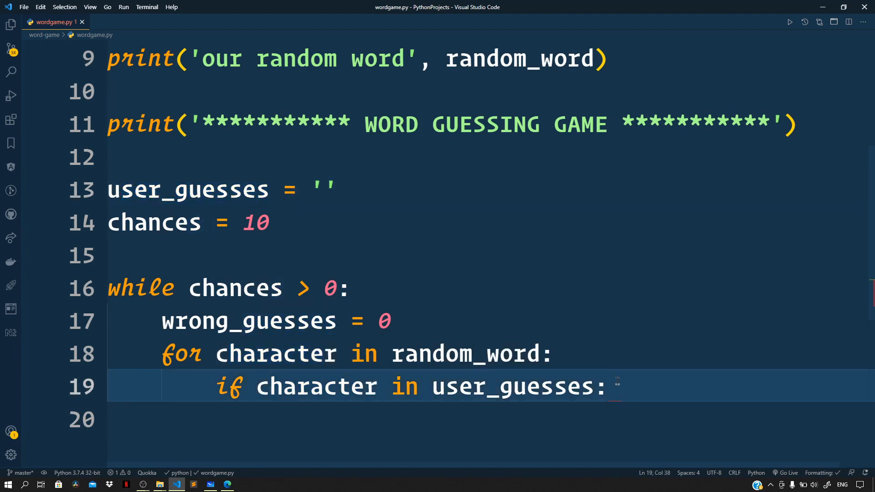
pyautogui.write('print(f"Correc')
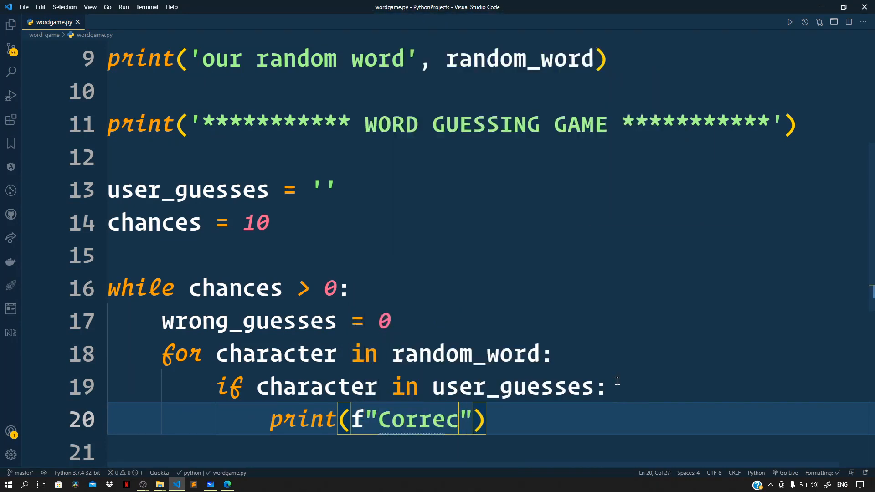
pyautogui.write('t guess')
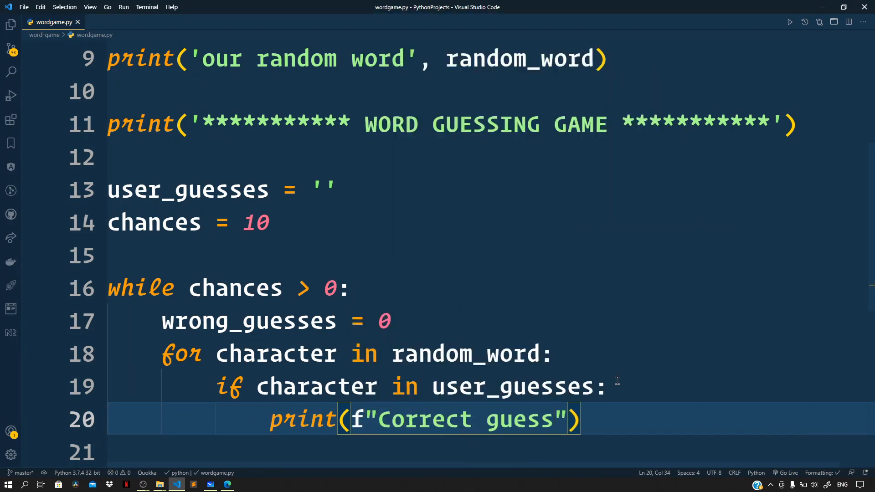
pyautogui.write(': {}')
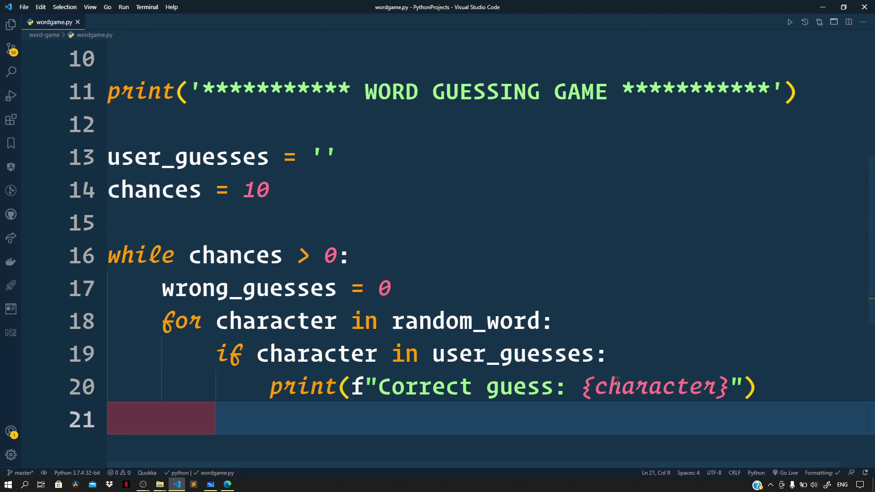
# - Add an else branch that increments wrong_guesses and prints '_'
pyautogui.click(552, 353)
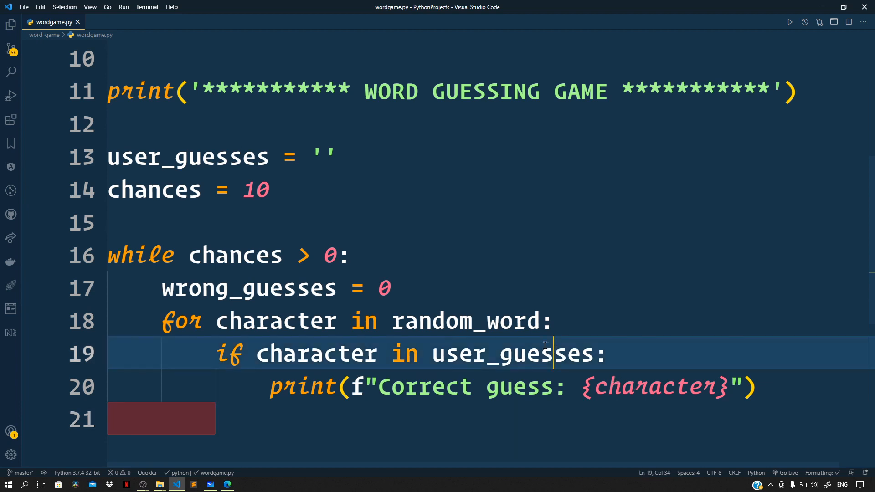
pyautogui.doubleClick(515, 353)
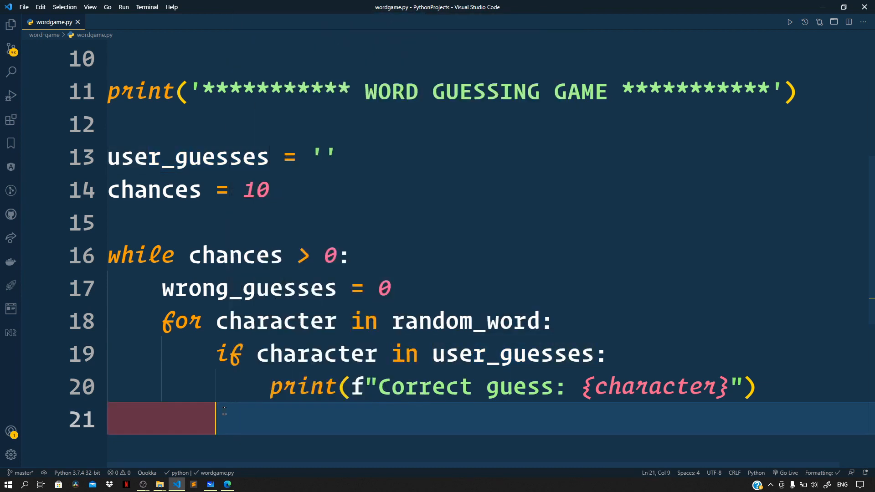
pyautogui.write('else:')
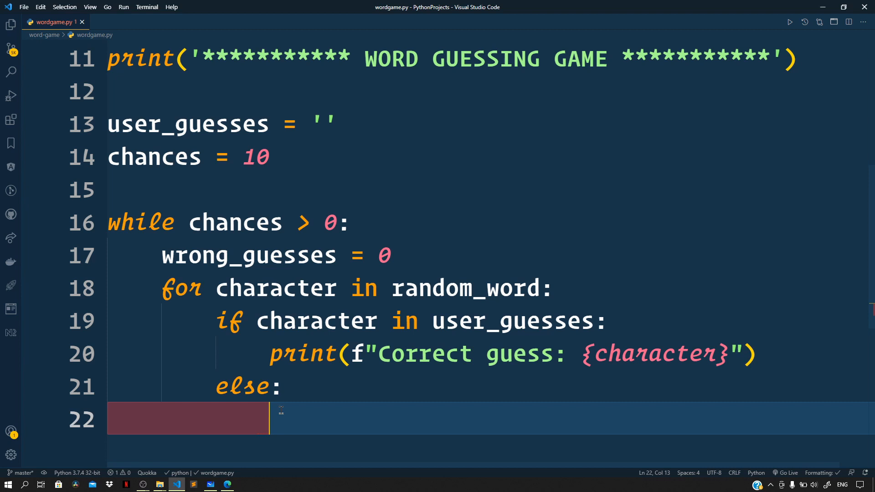
pyautogui.click(295, 255)
pyautogui.write('wrong_guesses += 1')
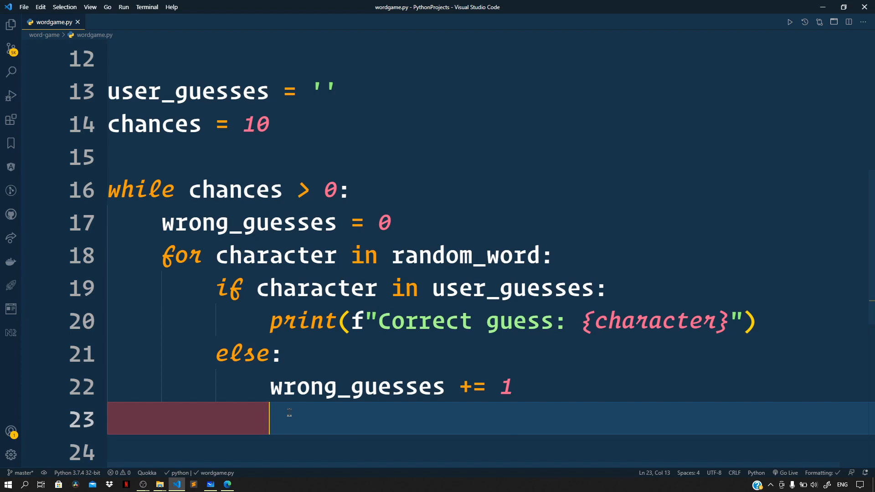
pyautogui.write("print('_")
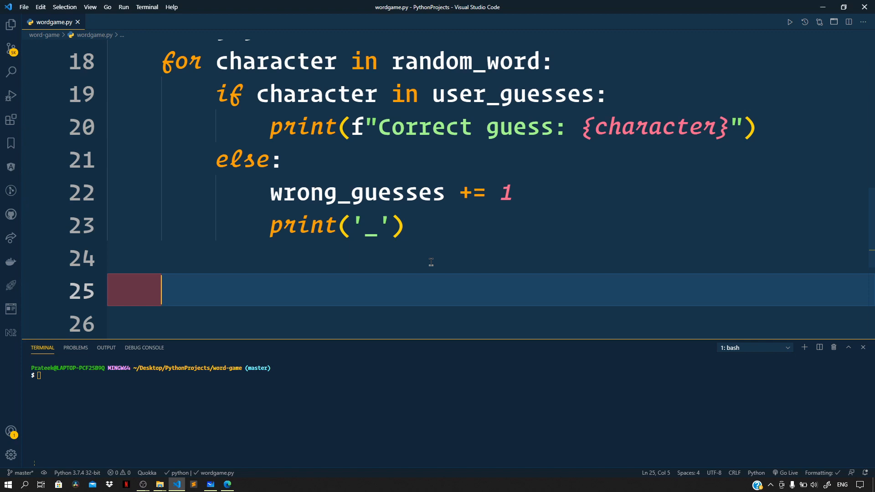
# - If wrong_guesses == 0, print "Correct." with the word random_word and break the loop
pyautogui.write('if wrong_gues')
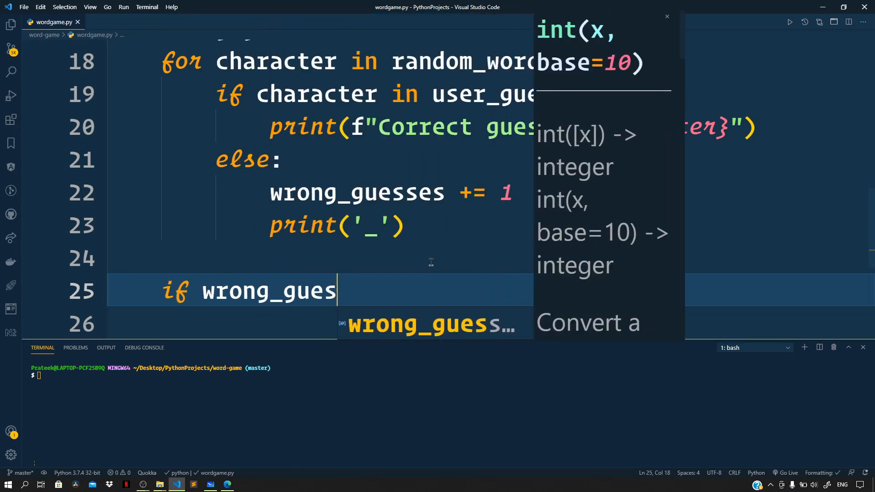
pyautogui.write('ses = 0:')
pyautogui.write('print(')
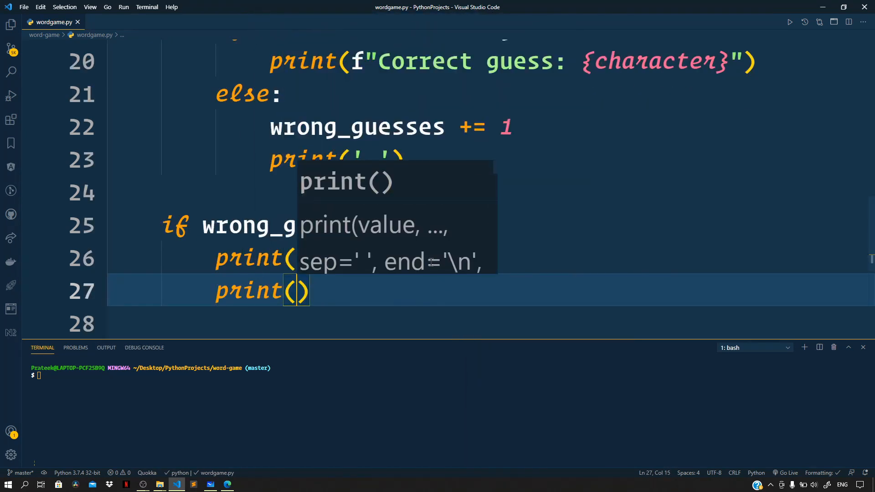
pyautogui.write('"Word "')
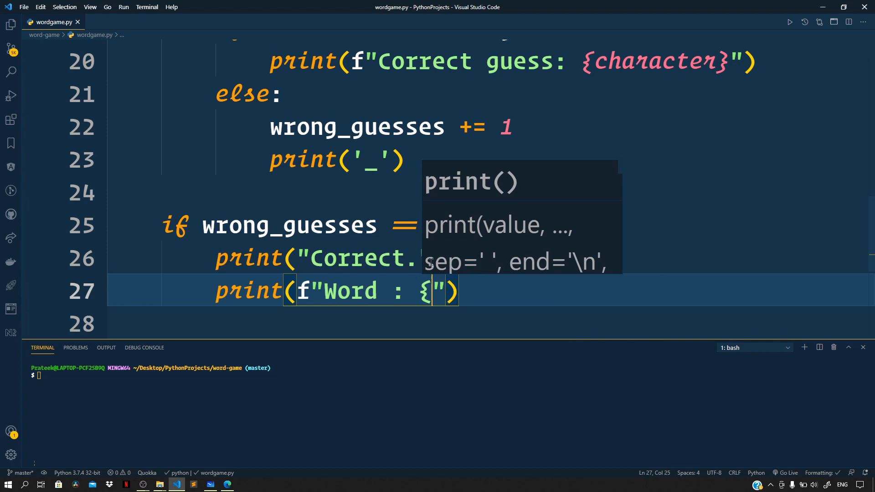
pyautogui.write('random_word}")\\n')
pyautogui.click(491, 323)
pyautogui.write('break')
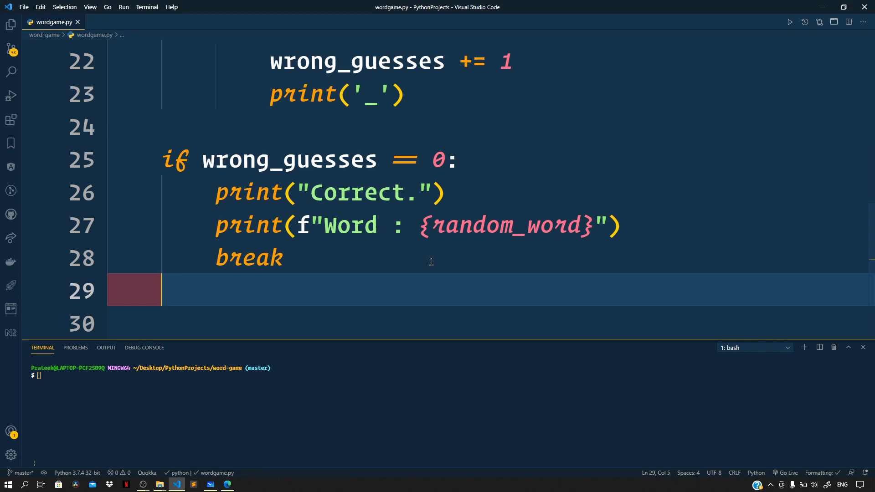
# - Read guess = input('Make a guess: ') and append it with user_guesses += guess
pyautogui.write("input('Make')")
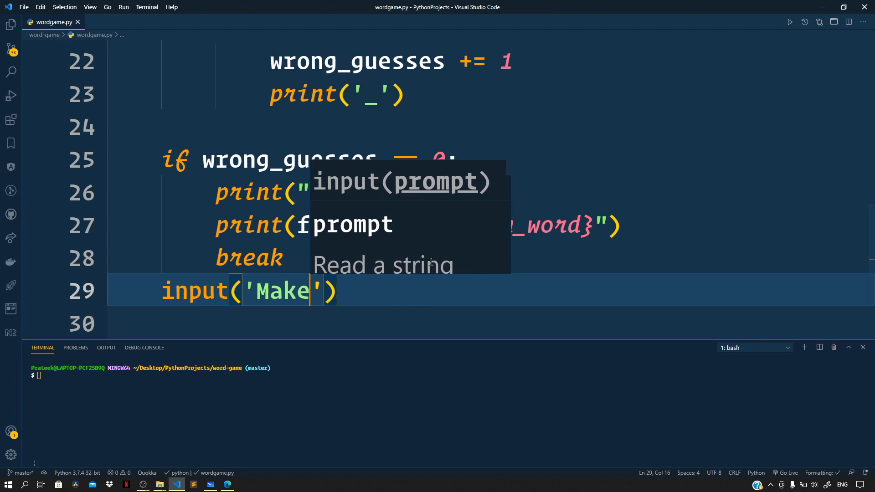
pyautogui.write('guess =')
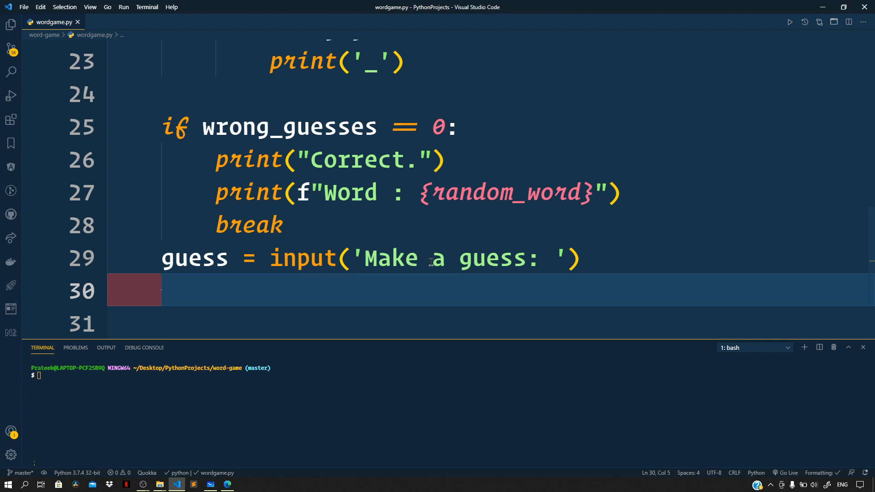
pyautogui.write('user_guesses += guess')
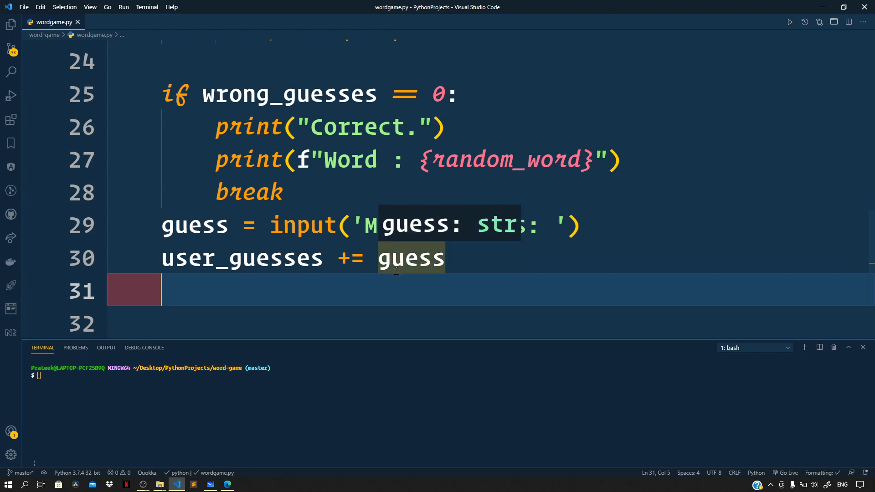
# - If guess not in random_word, decrement chances and print a 'Wrong. You have {chances}' f-string
pyautogui.write('if g')
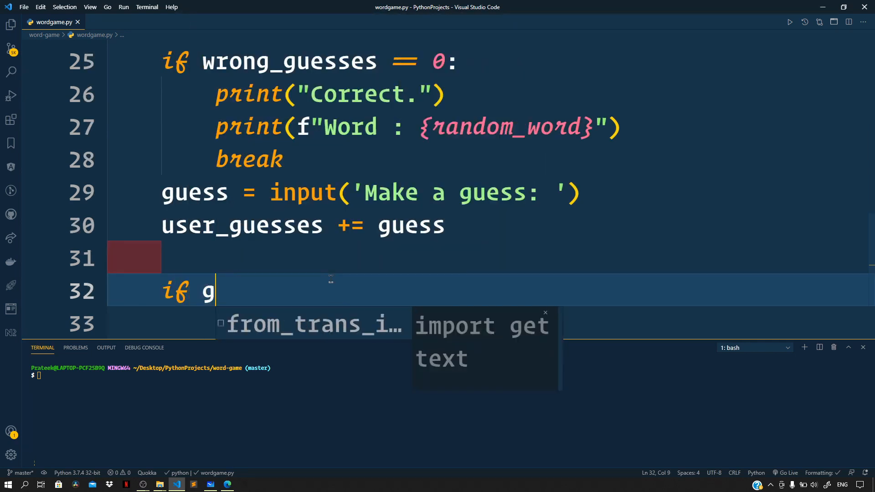
pyautogui.write('uess not in random_')
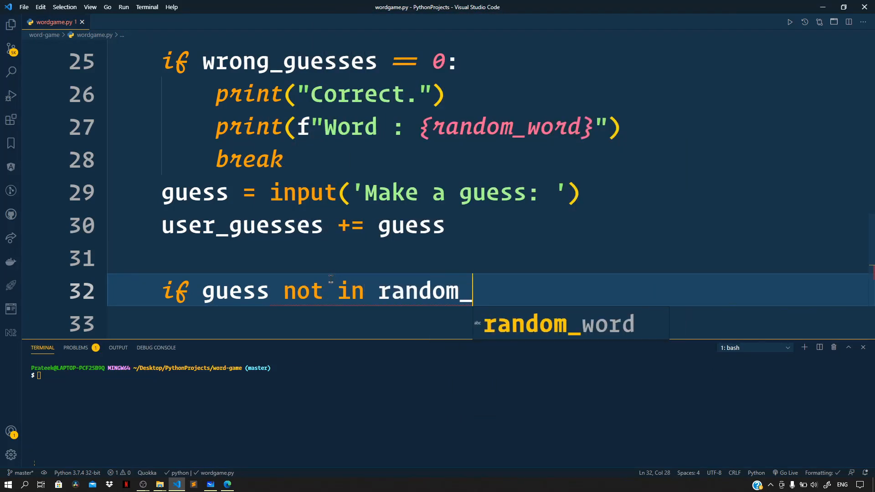
pyautogui.press('Enter')
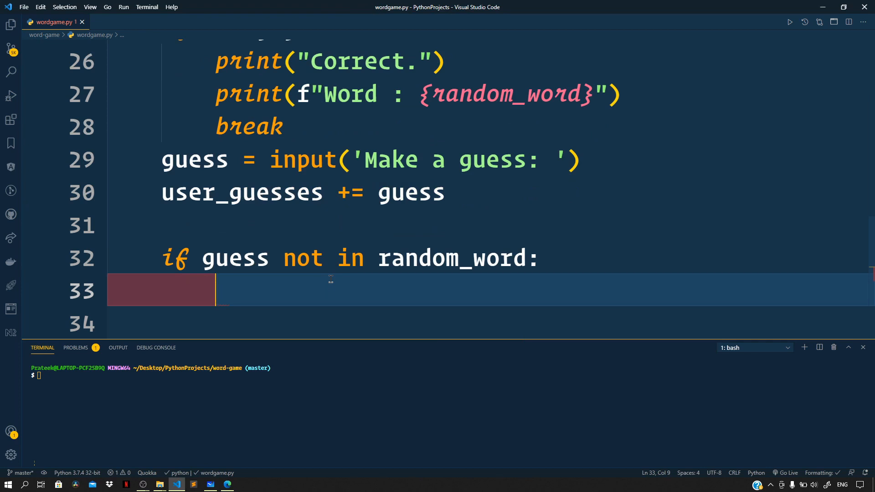
pyautogui.write('chances')
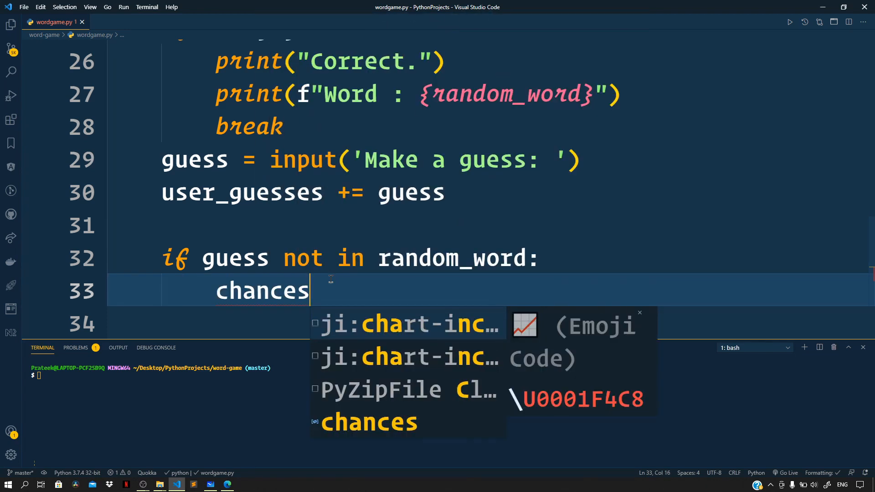
pyautogui.write('-= 1')
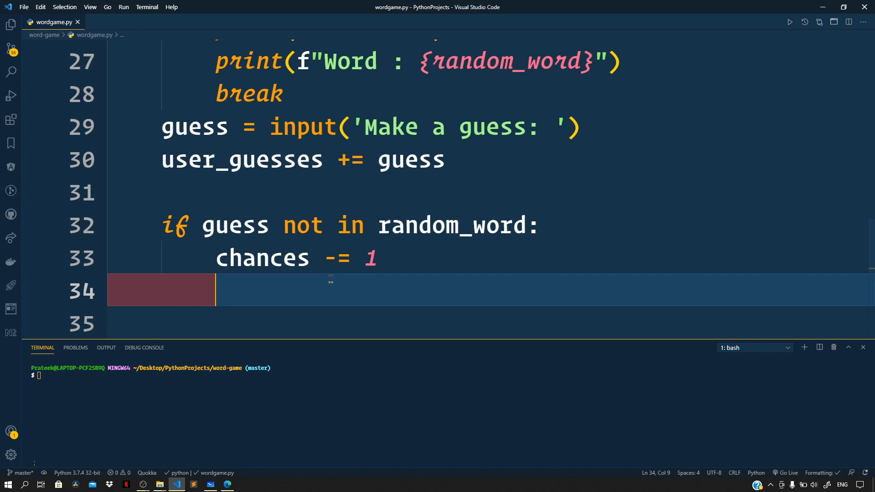
pyautogui.write('print(f"Wrong.")')
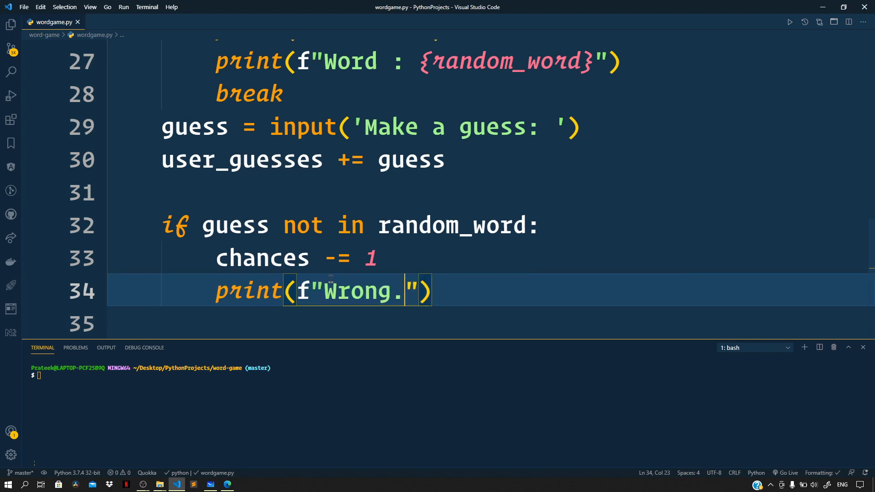
pyautogui.write('You have {}')
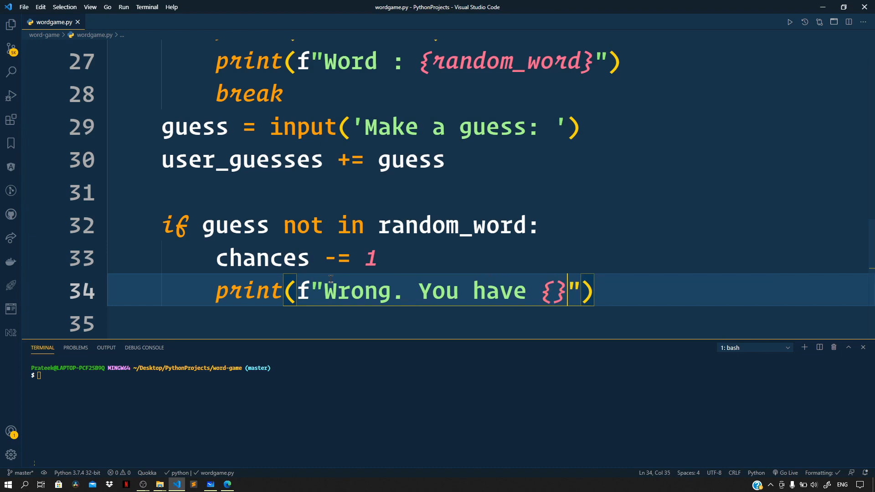
pyautogui.write('chances} more chances')
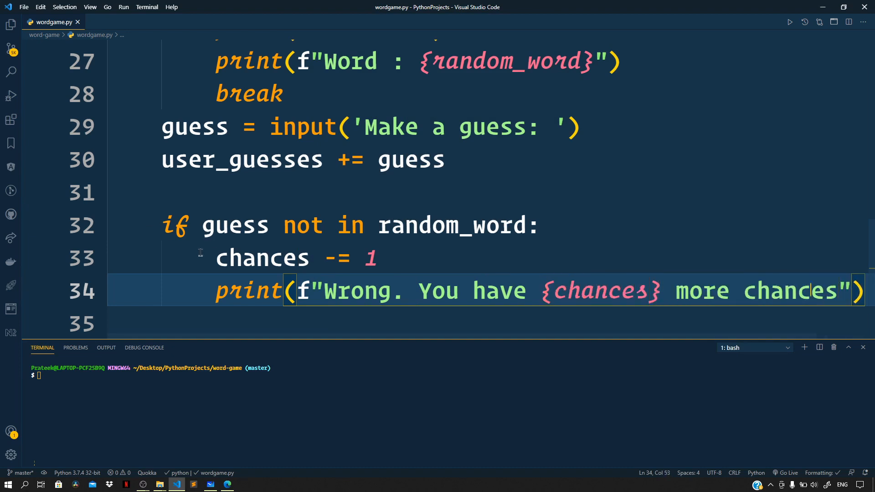
# - Nest an if chances == 0 check that prints 'game over'
pyautogui.doubleClick(261, 257)
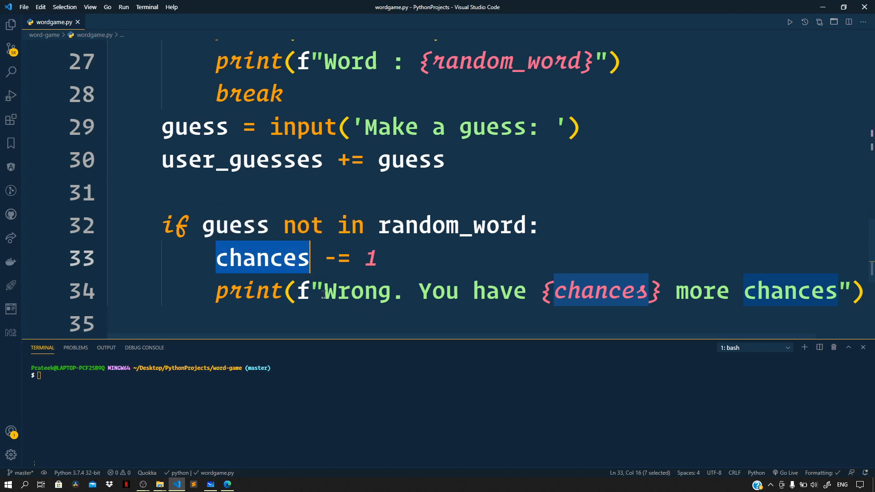
pyautogui.moveTo(324, 289); pyautogui.dragTo(849, 290)
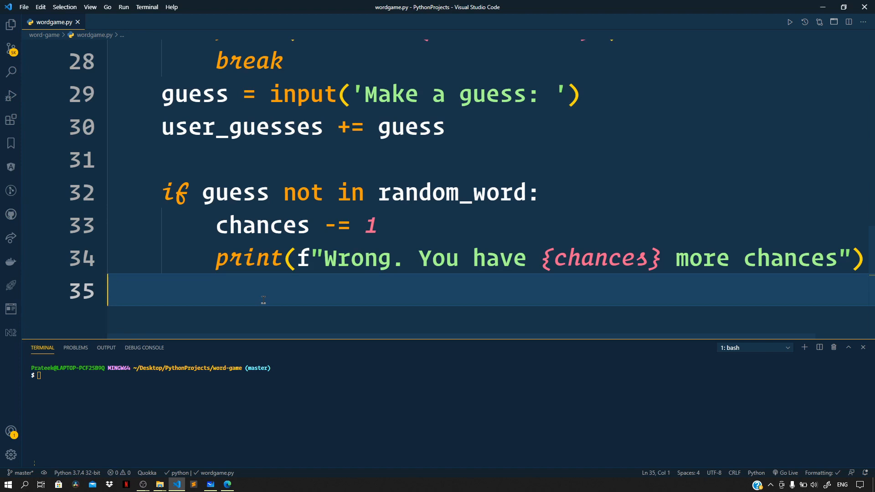
pyautogui.press('Enter')
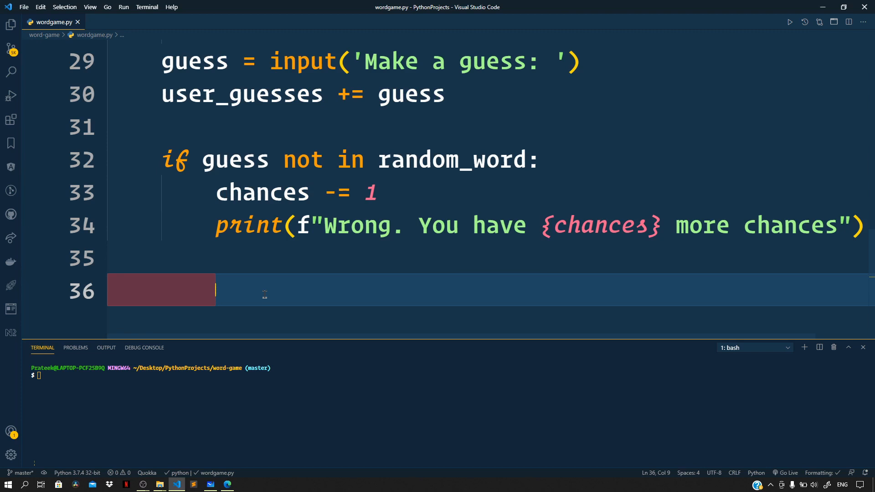
pyautogui.write('if cha')
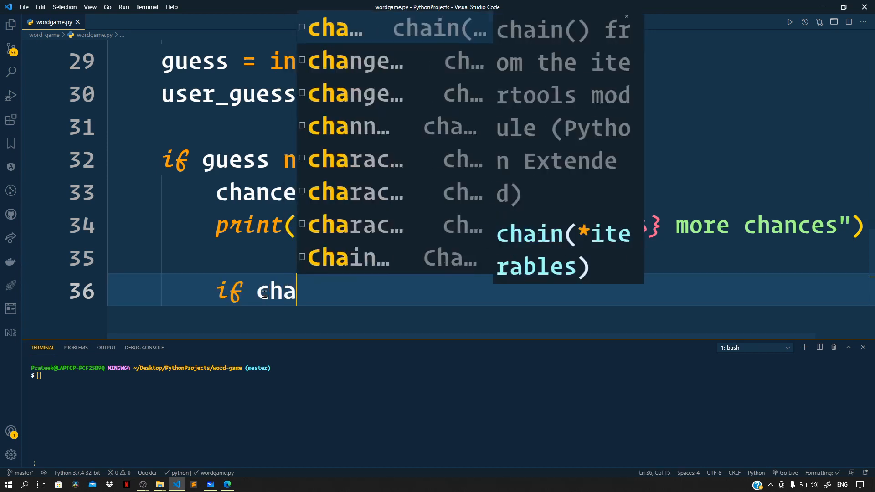
pyautogui.write('nces == 0:')
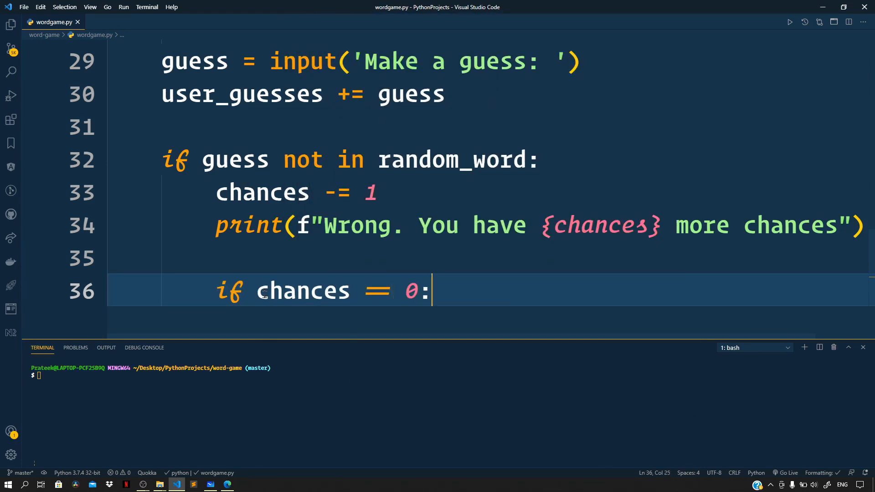
pyautogui.write("print('game ')")
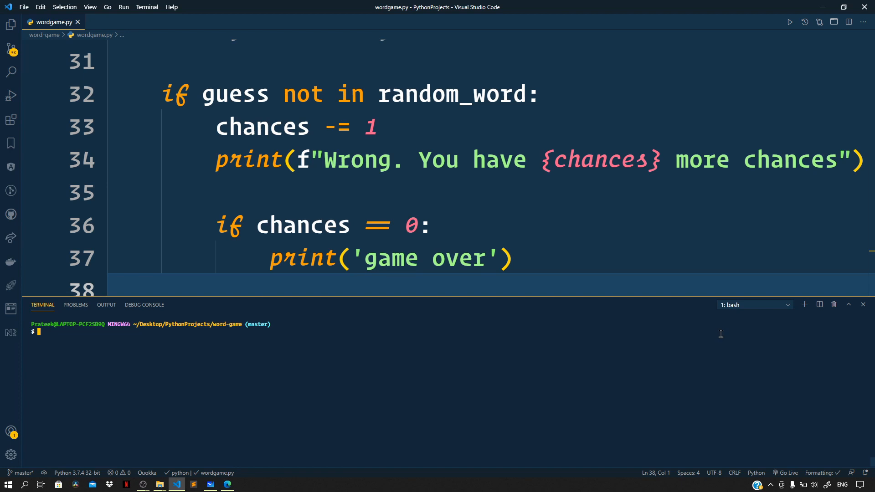
# - Run python wordgame.py in the integrated terminal
pyautogui.write('python w')
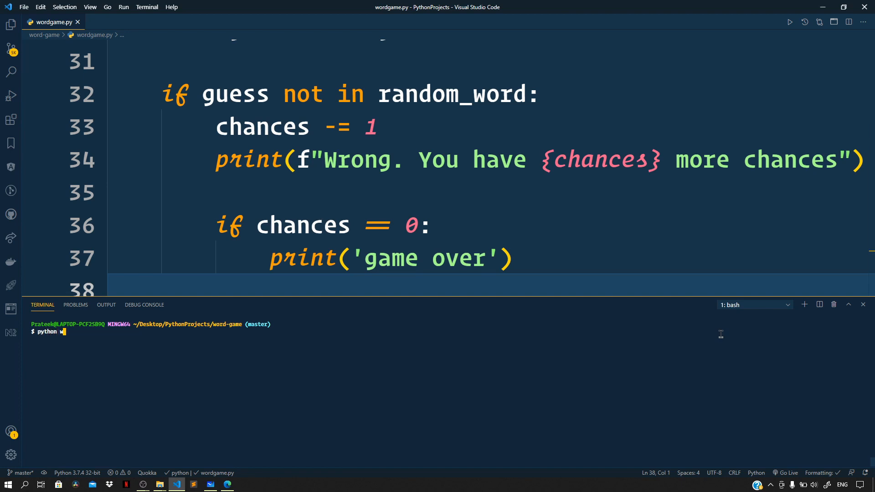
pyautogui.write('ordgame.py')
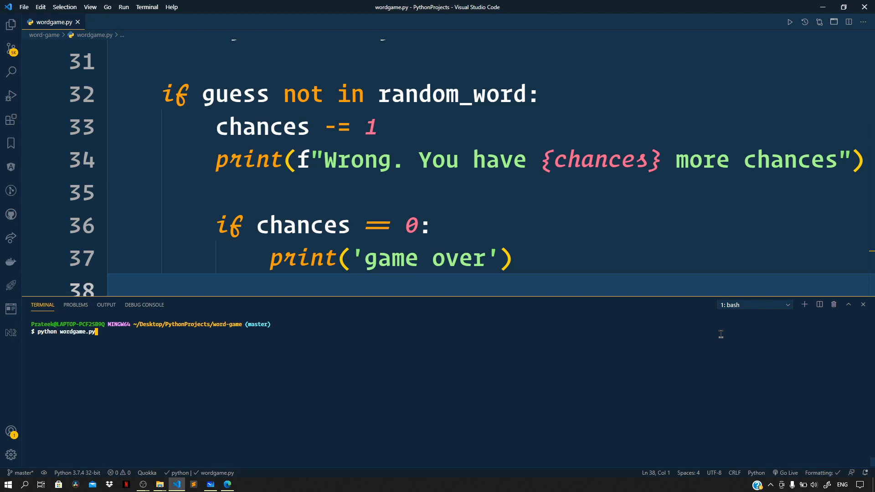
pyautogui.press('Enter')
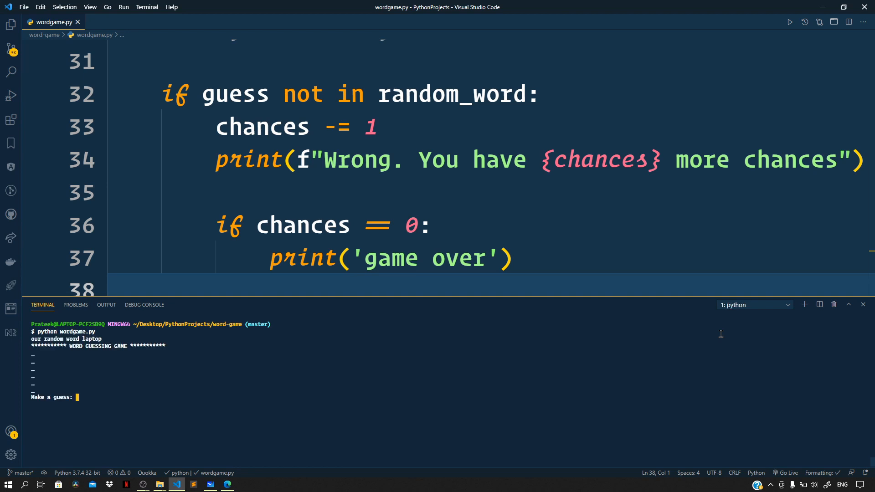
# - Guess the letters a, s, r, p, t for 'laptop', with wrong guesses cutting chances to 7
pyautogui.write('a')
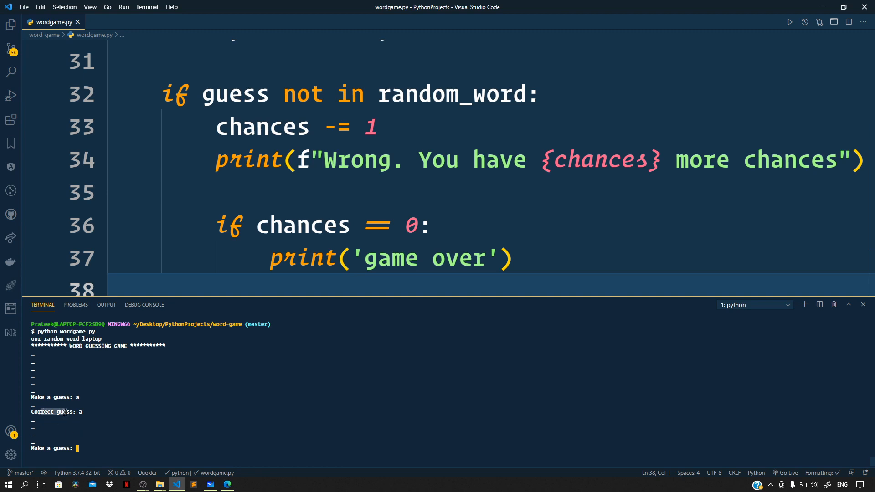
pyautogui.moveTo(238, 427)
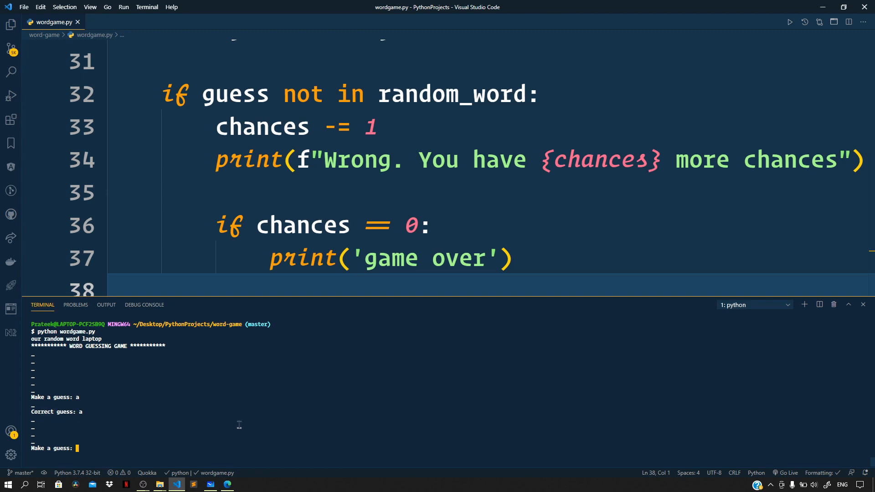
pyautogui.write('s')
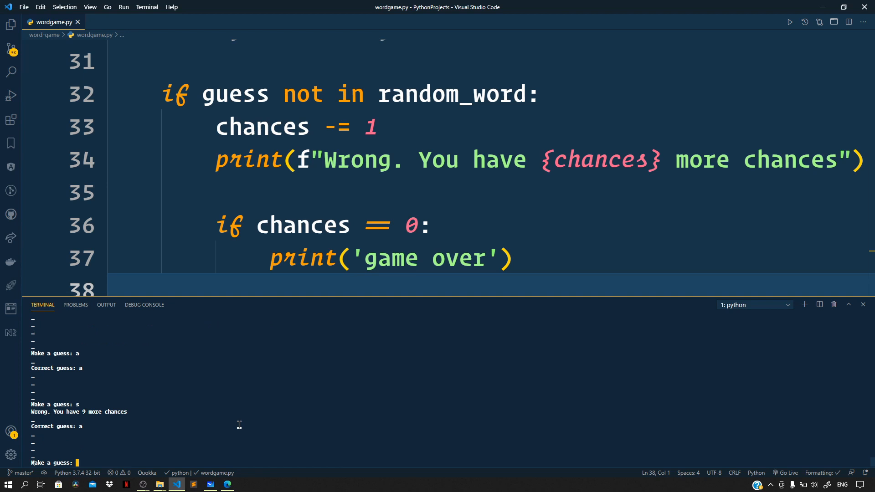
pyautogui.write('r')
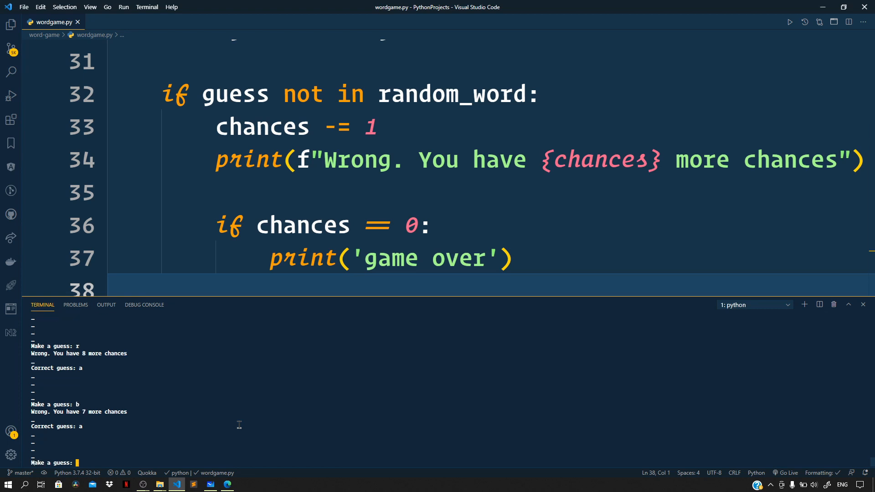
pyautogui.write('p')
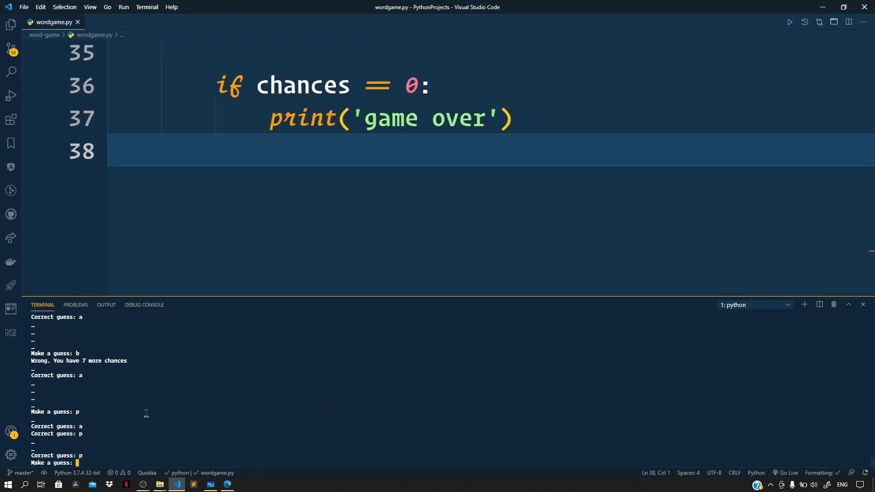
pyautogui.moveTo(141, 425)
pyautogui.write('l')
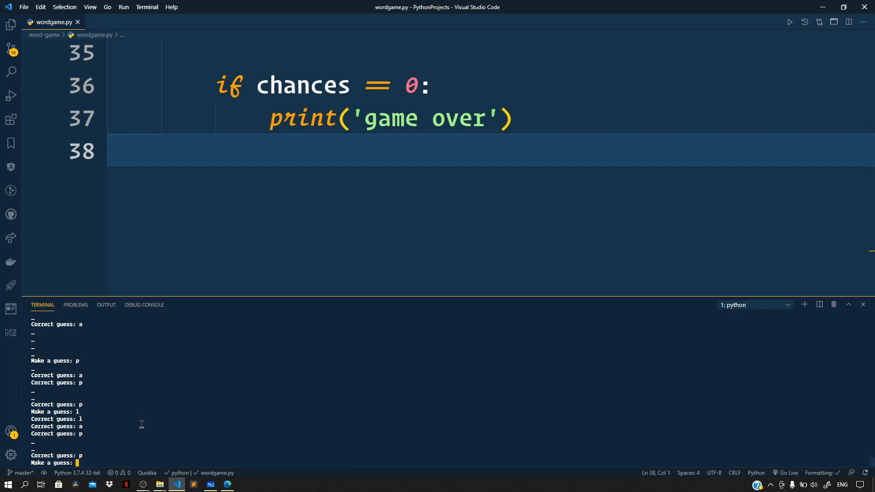
pyautogui.write('t')
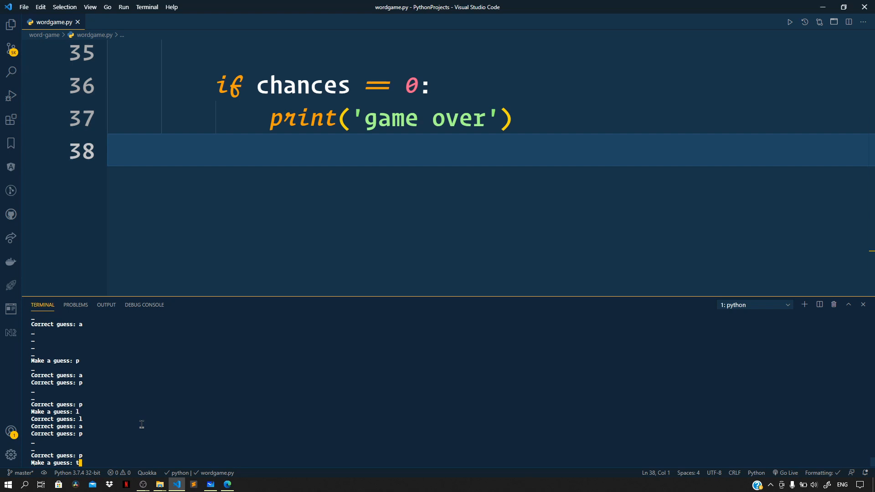